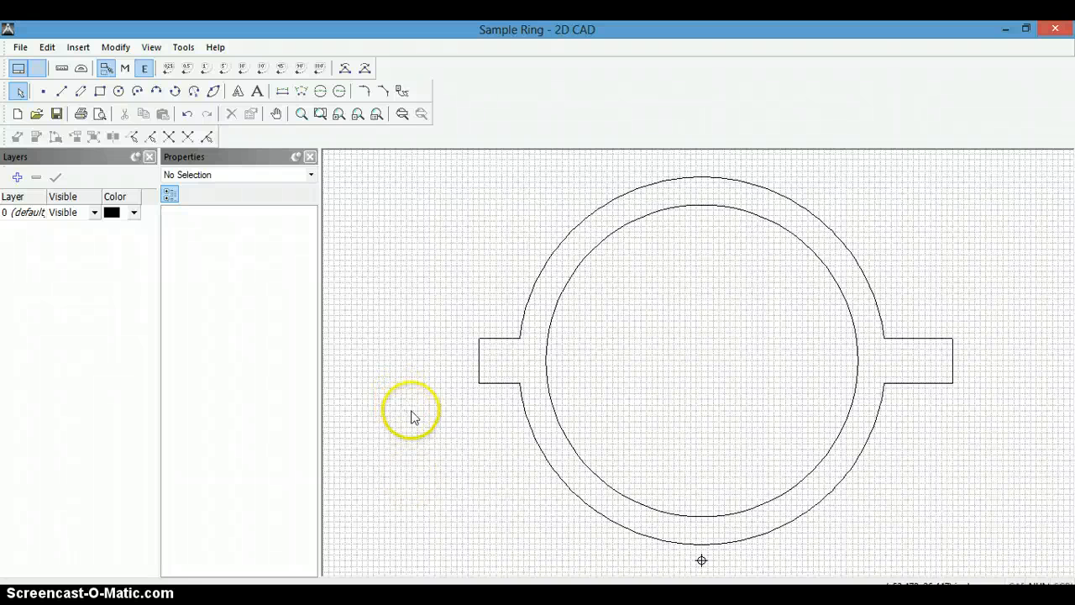
mouse_move(424, 223)
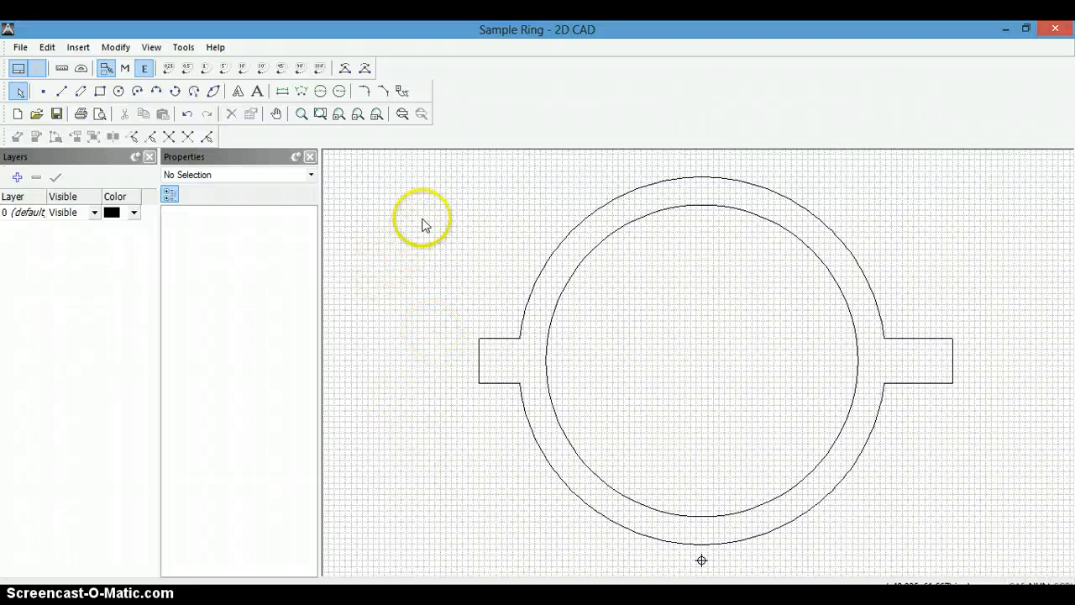
mouse_move(424, 225)
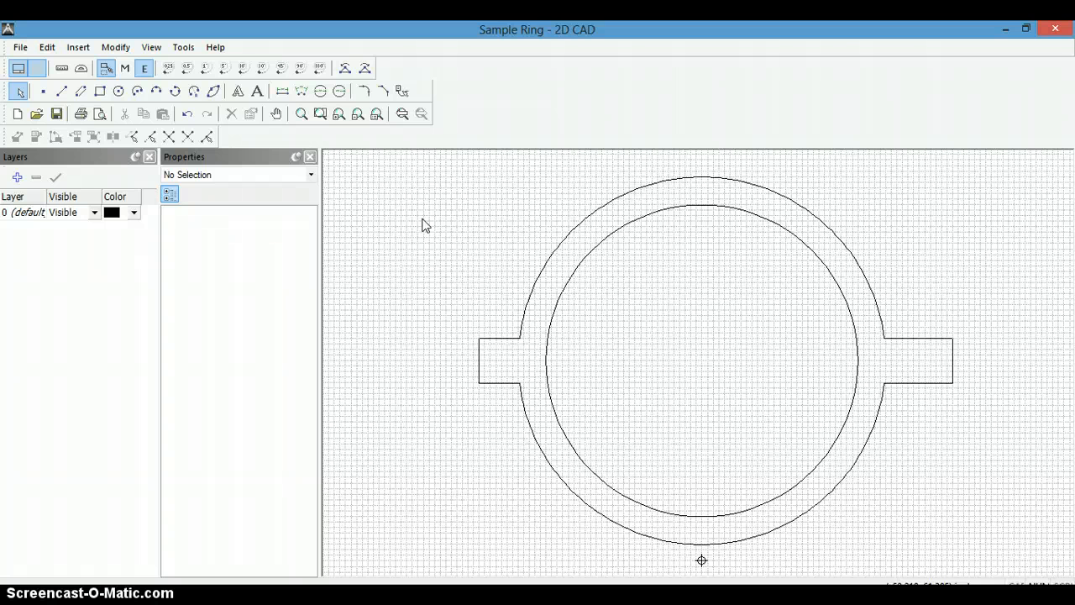
mouse_move(586, 232)
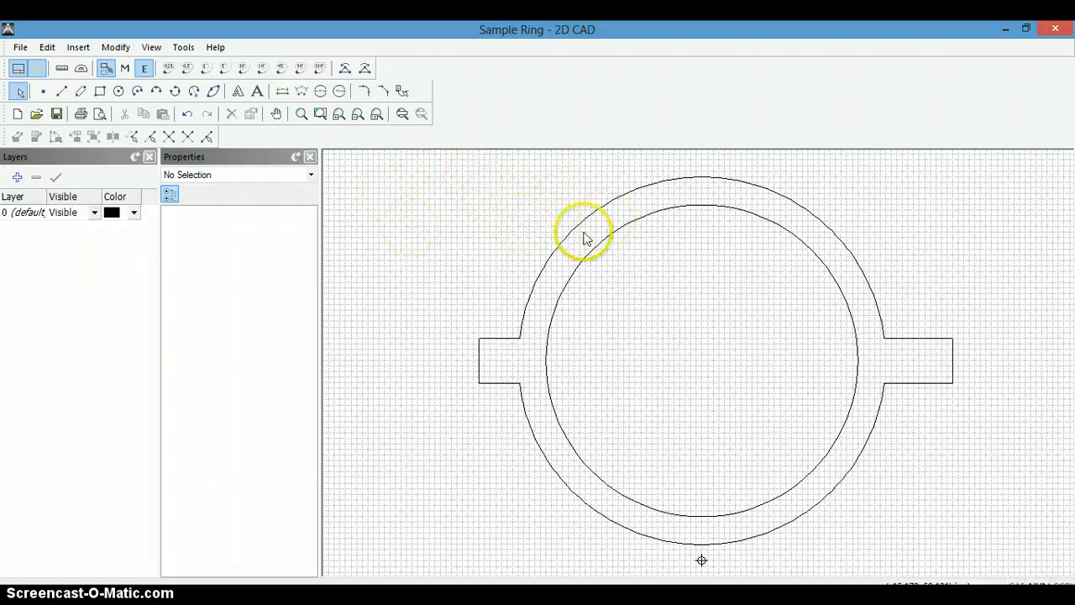
mouse_move(475, 227)
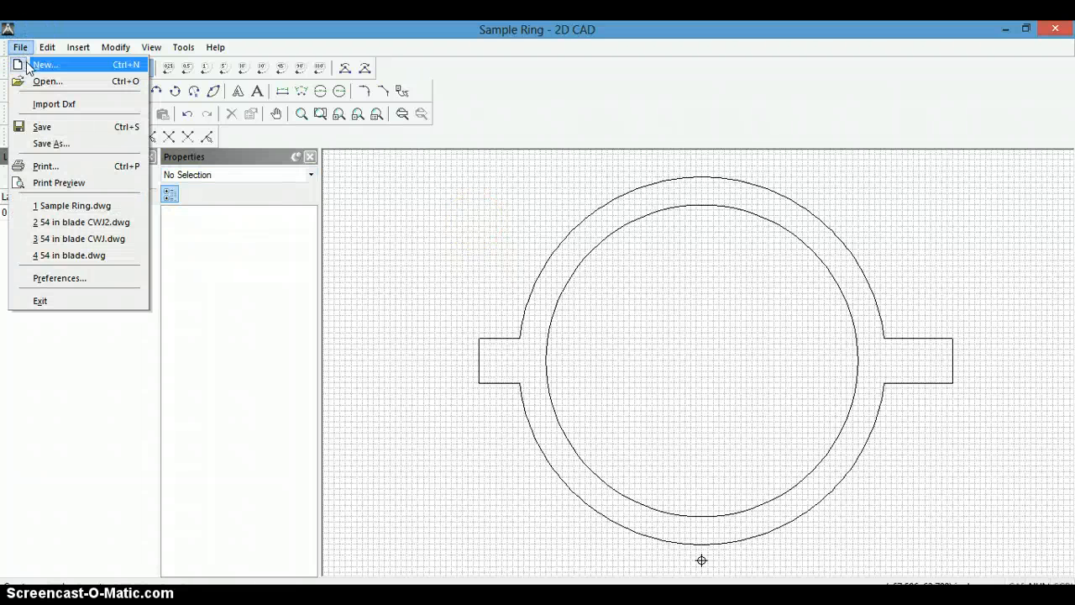
- Create a new blank drawing and activate the Line tool
click(43, 65)
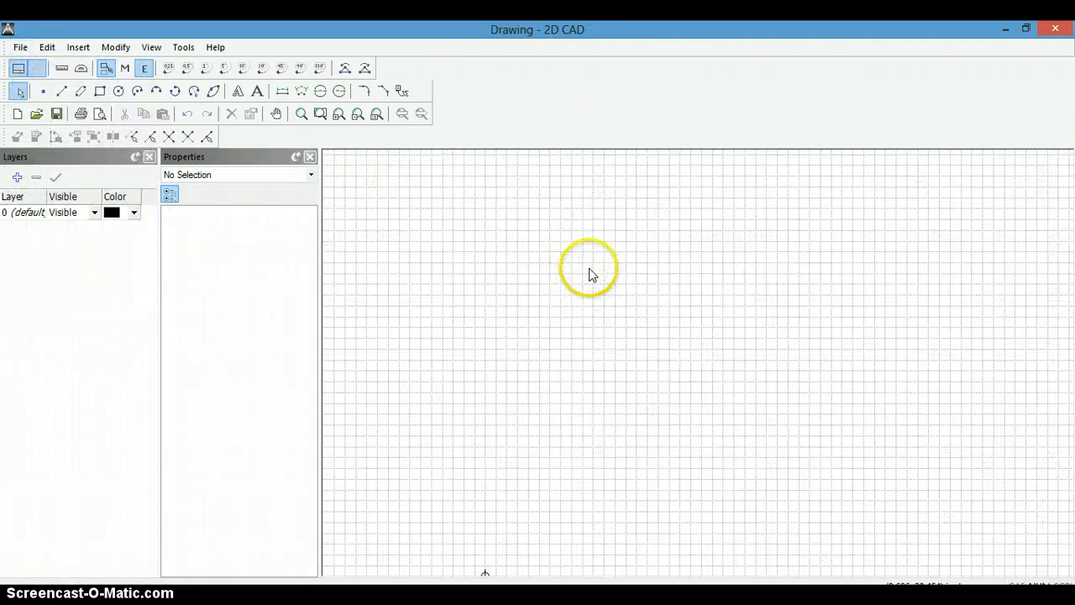
mouse_move(558, 292)
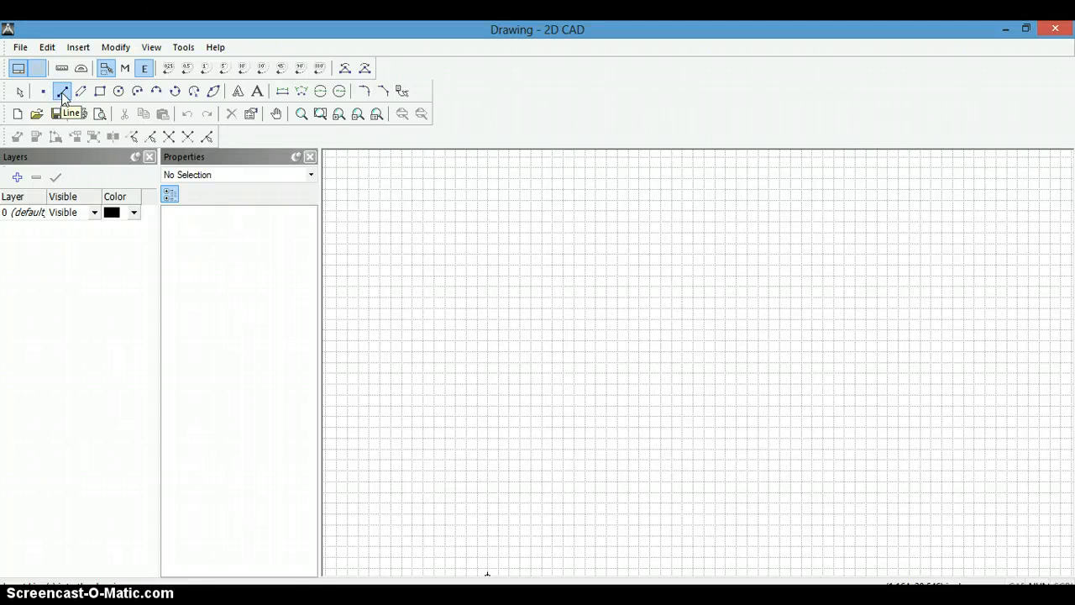
click(63, 91)
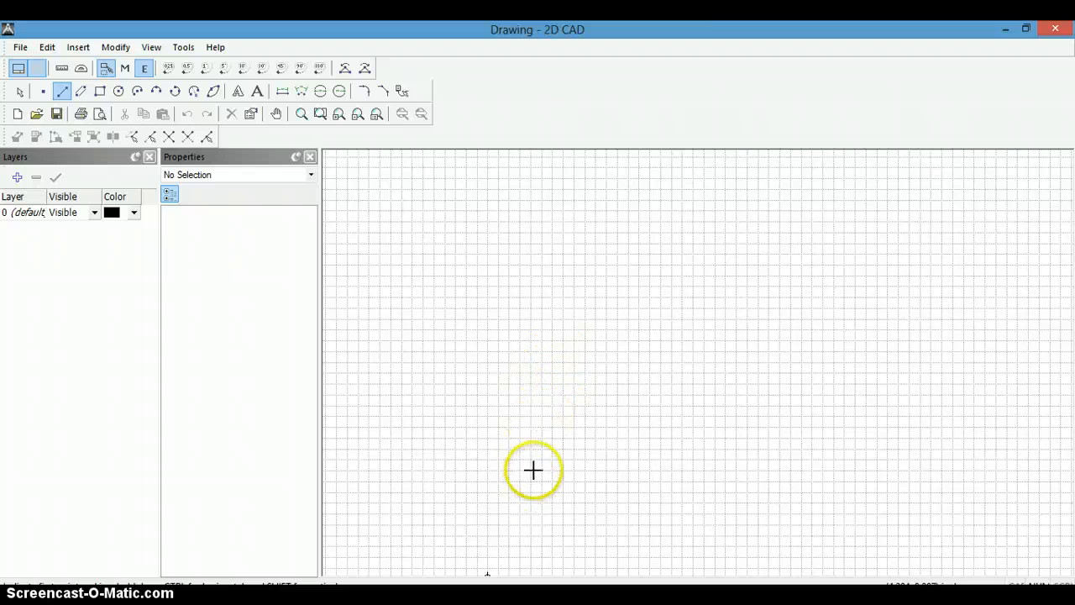
mouse_move(567, 241)
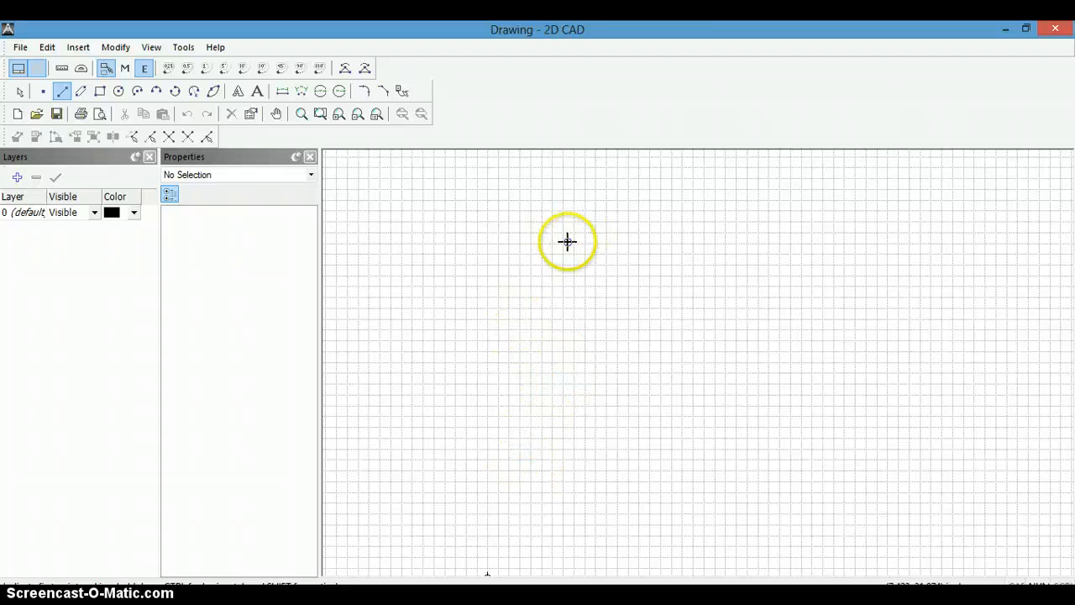
mouse_move(569, 268)
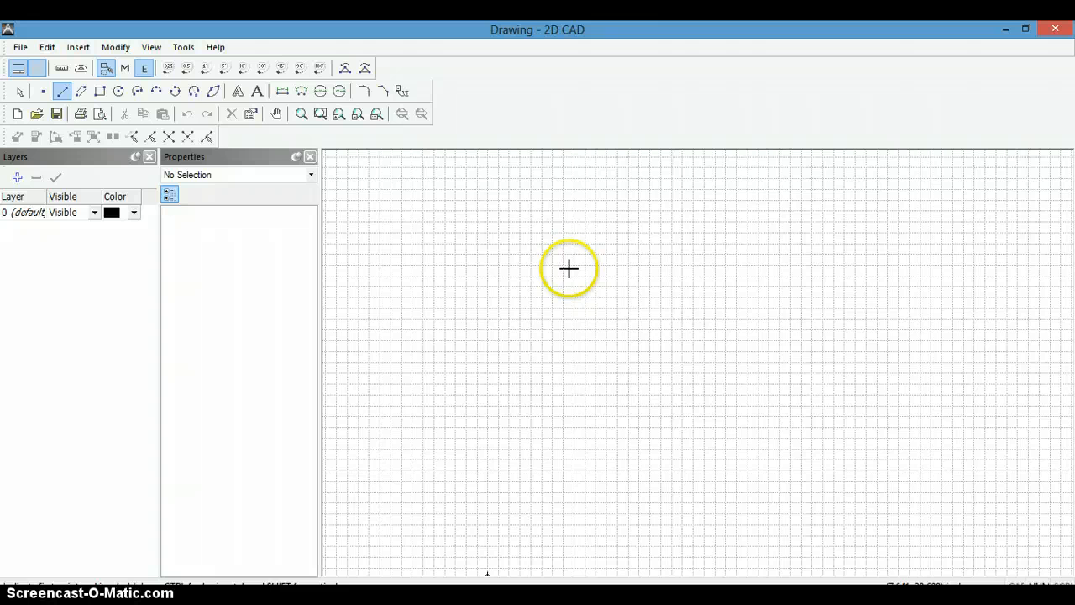
mouse_move(569, 270)
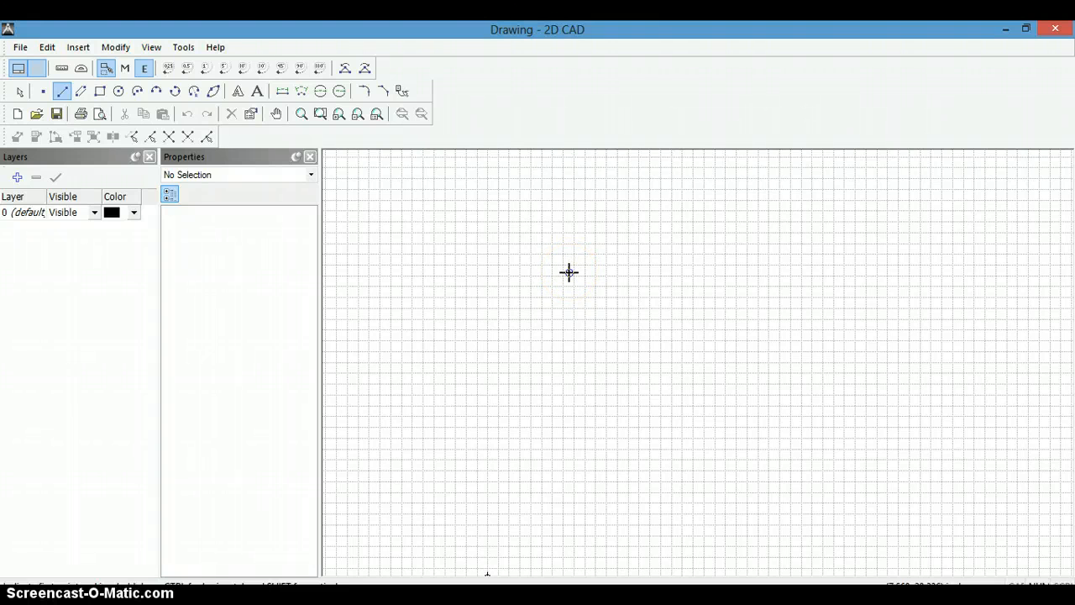
click(570, 275)
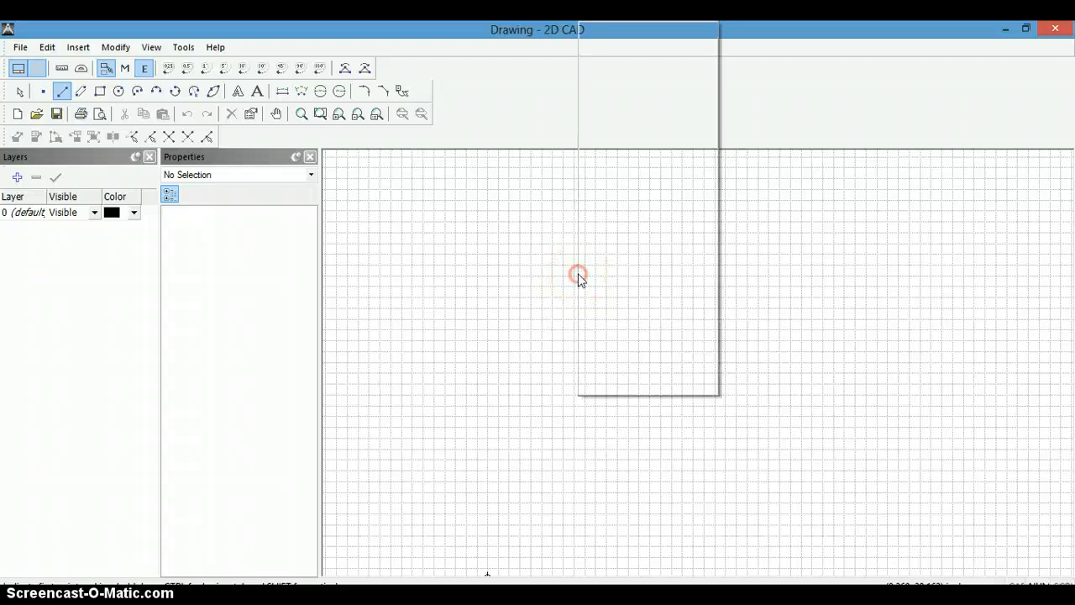
- Start a line at coordinate X=0, Y=0 and draw it vertically upward
right_click(578, 275)
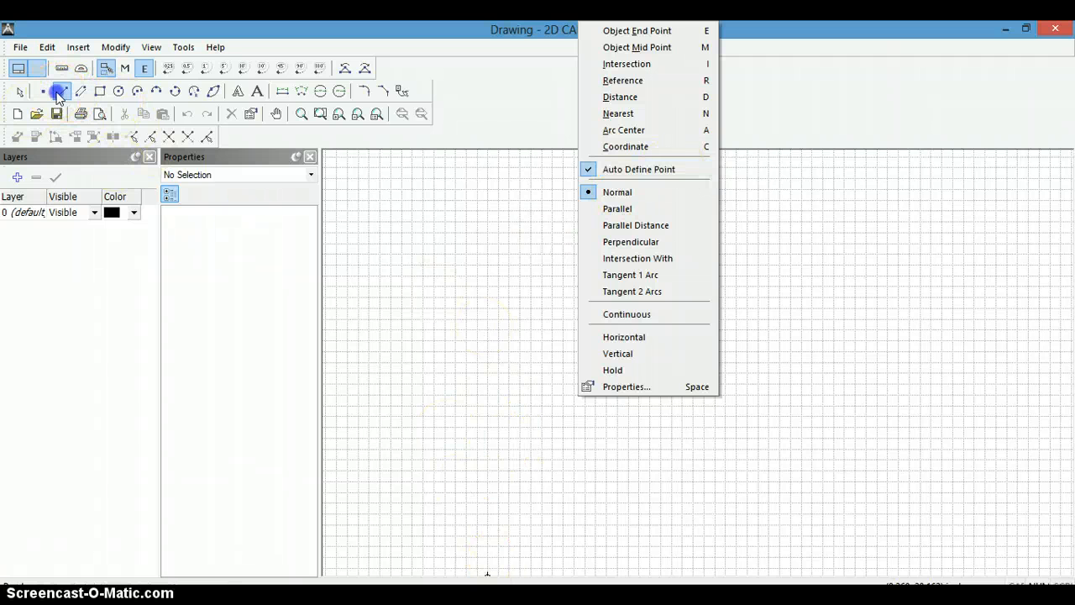
mouse_move(544, 370)
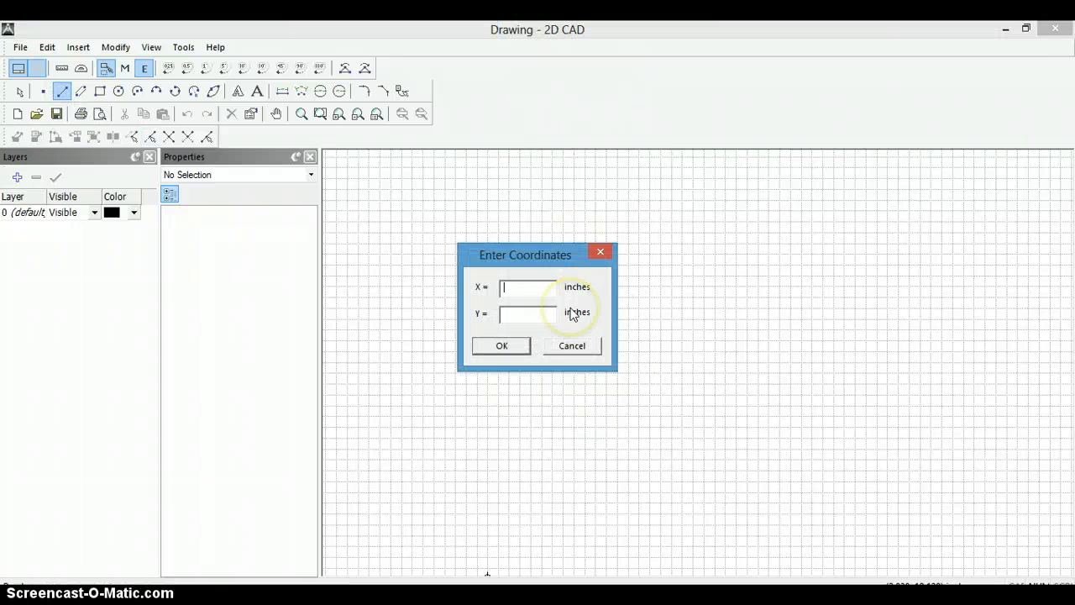
text(0)
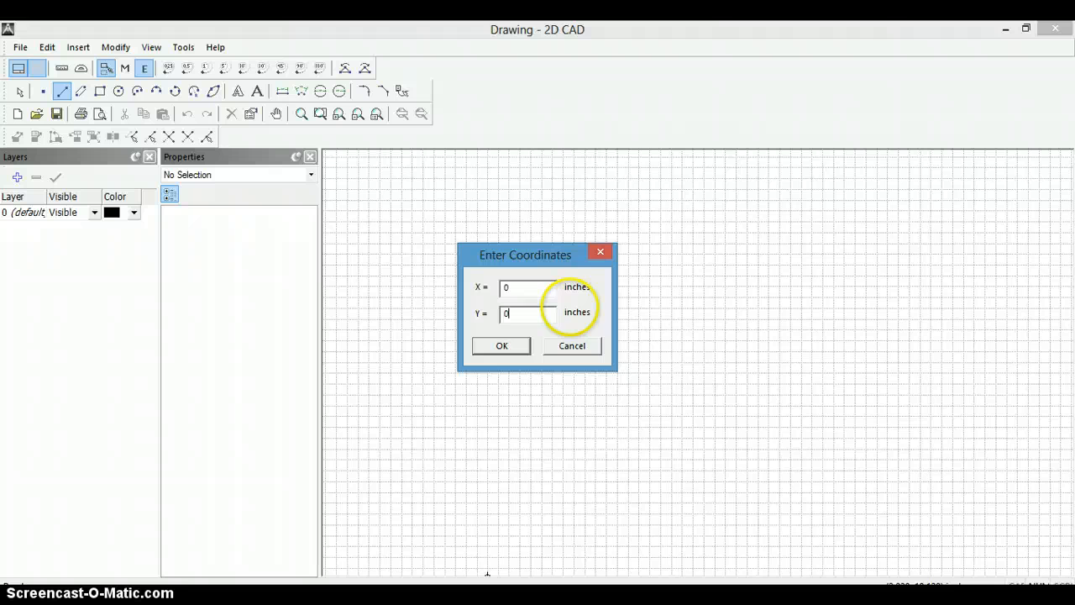
click(501, 345)
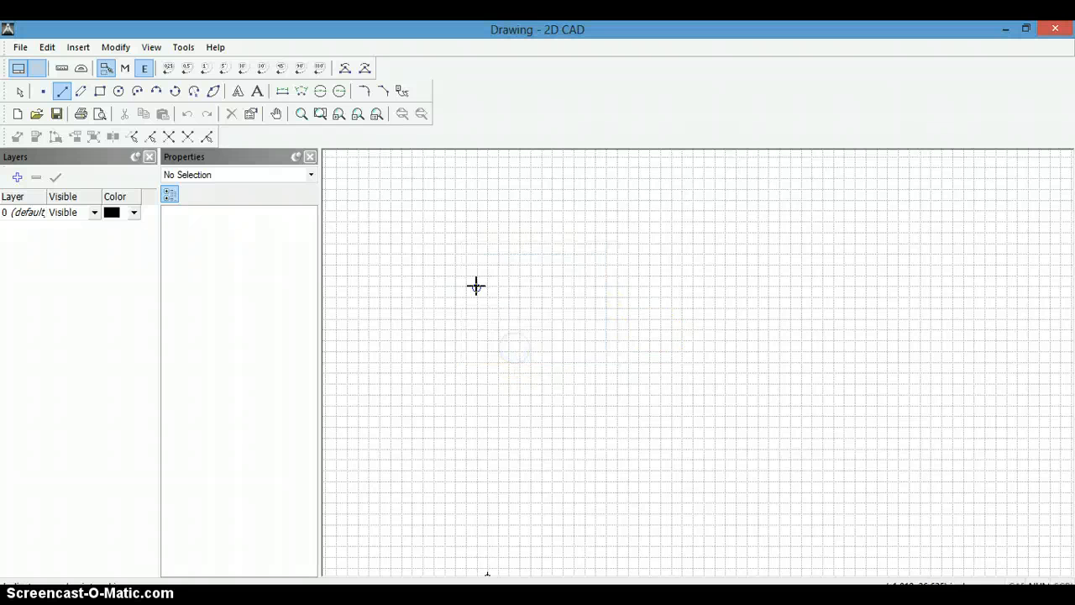
click(487, 153)
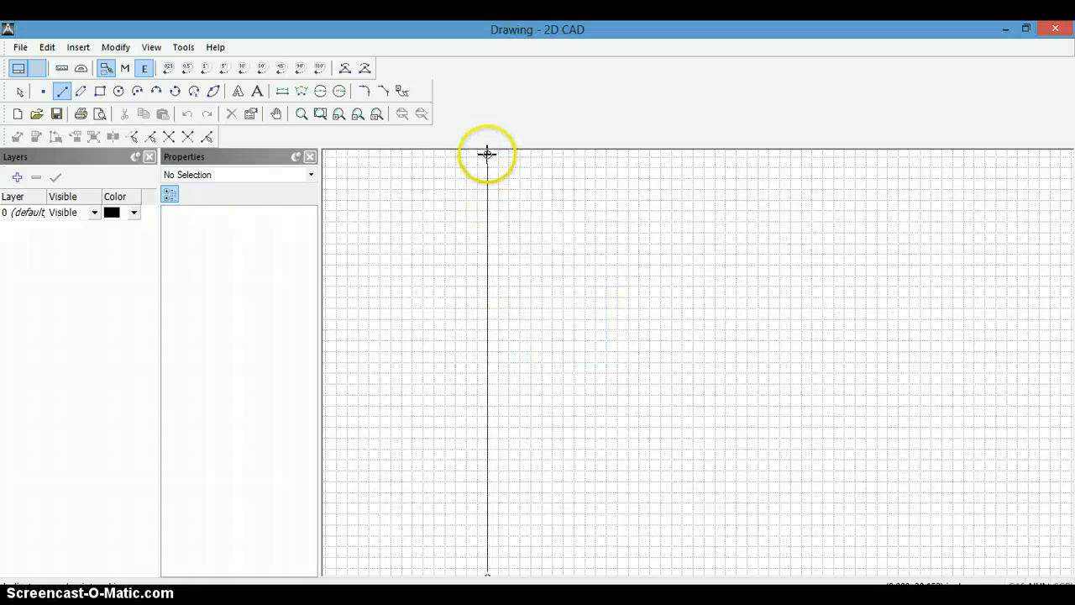
right_click(488, 154)
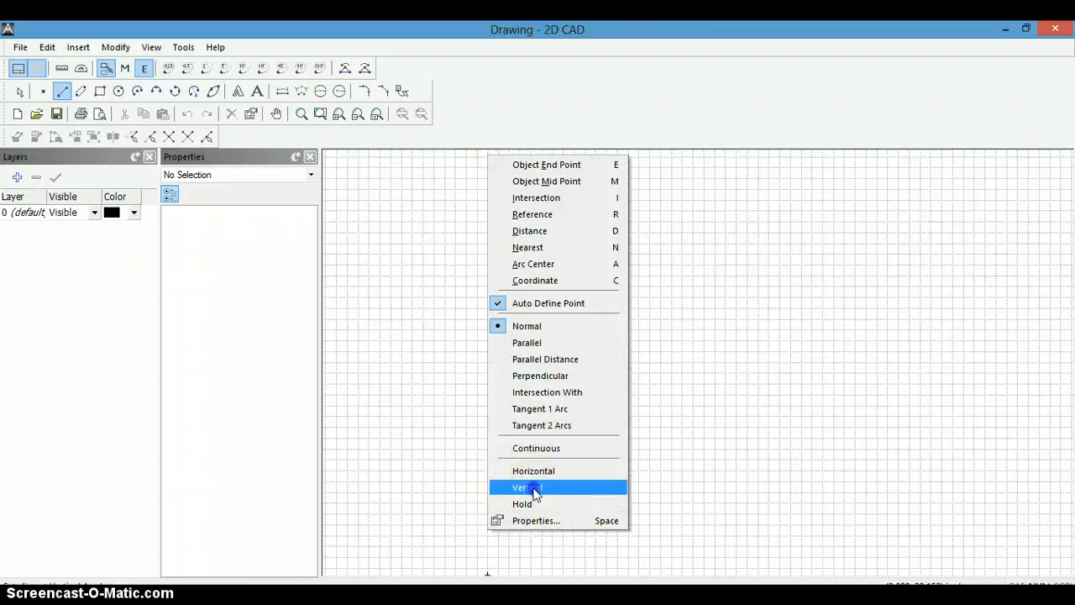
click(527, 488)
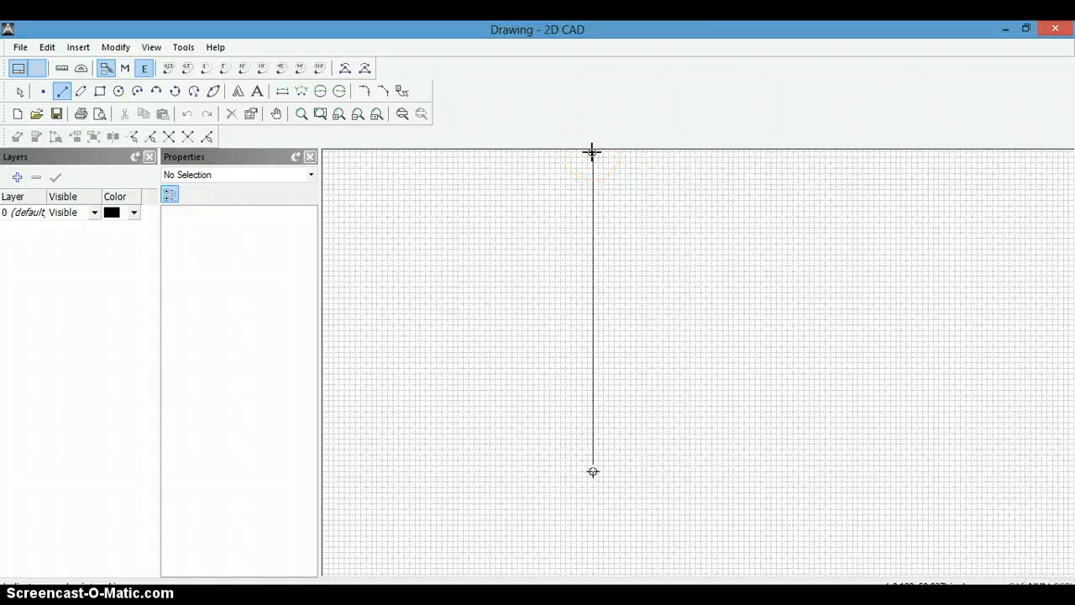
click(357, 113)
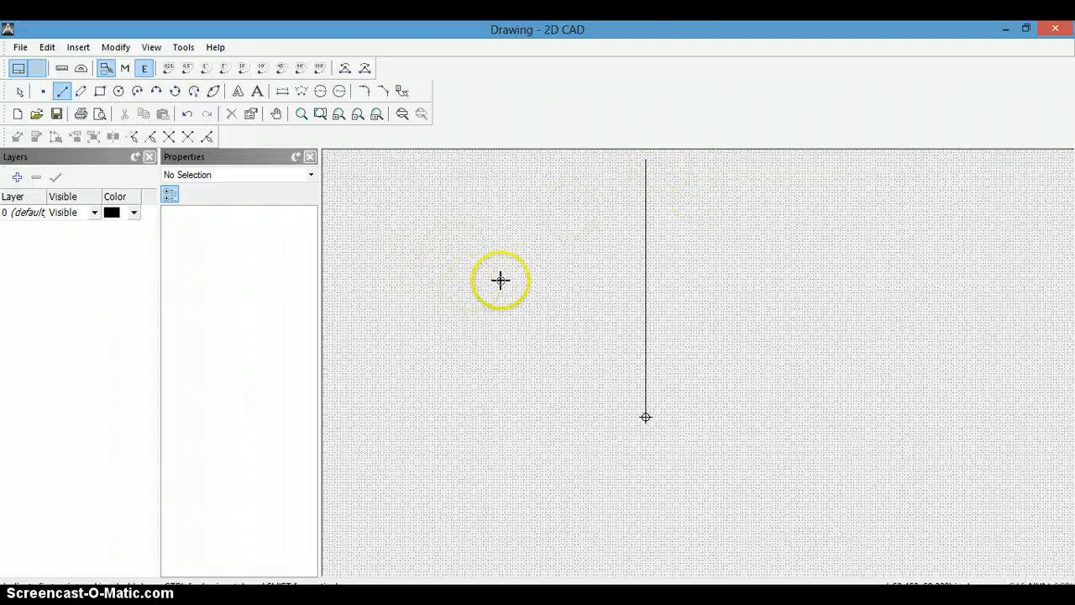
mouse_move(589, 289)
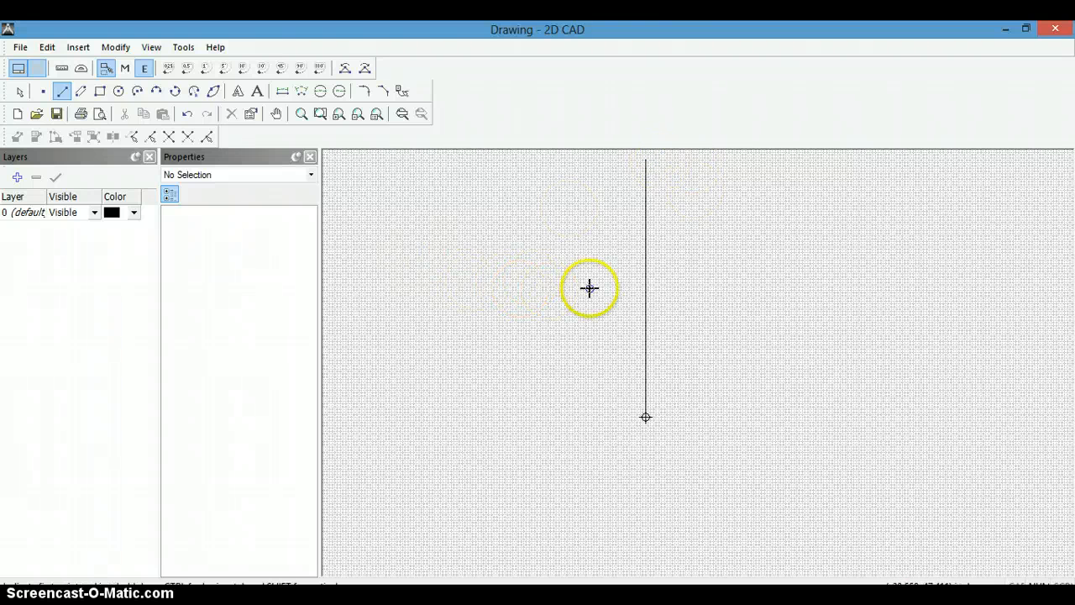
mouse_move(592, 283)
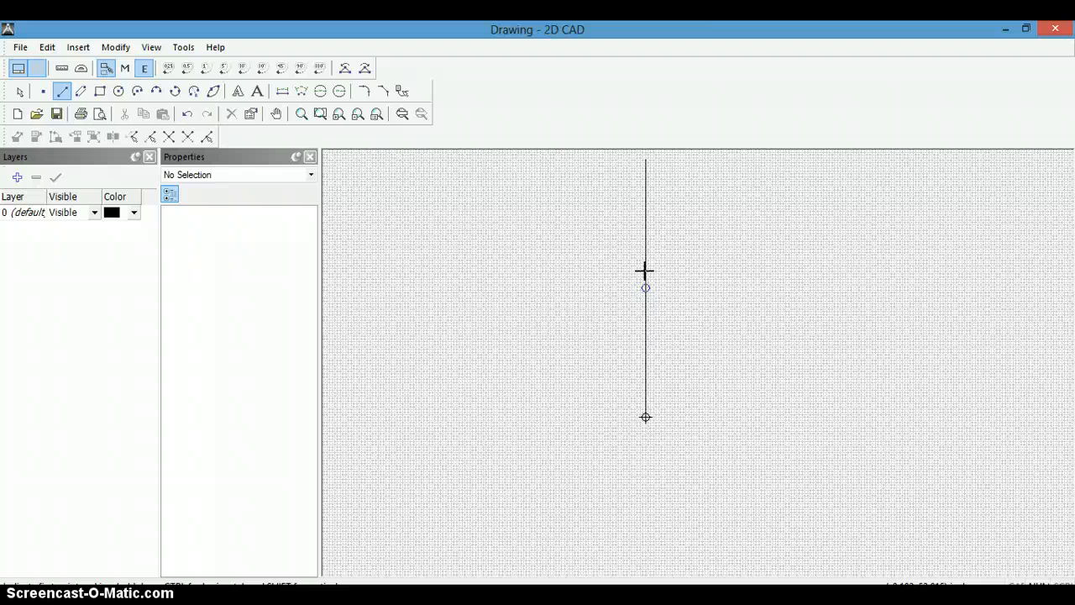
mouse_move(645, 275)
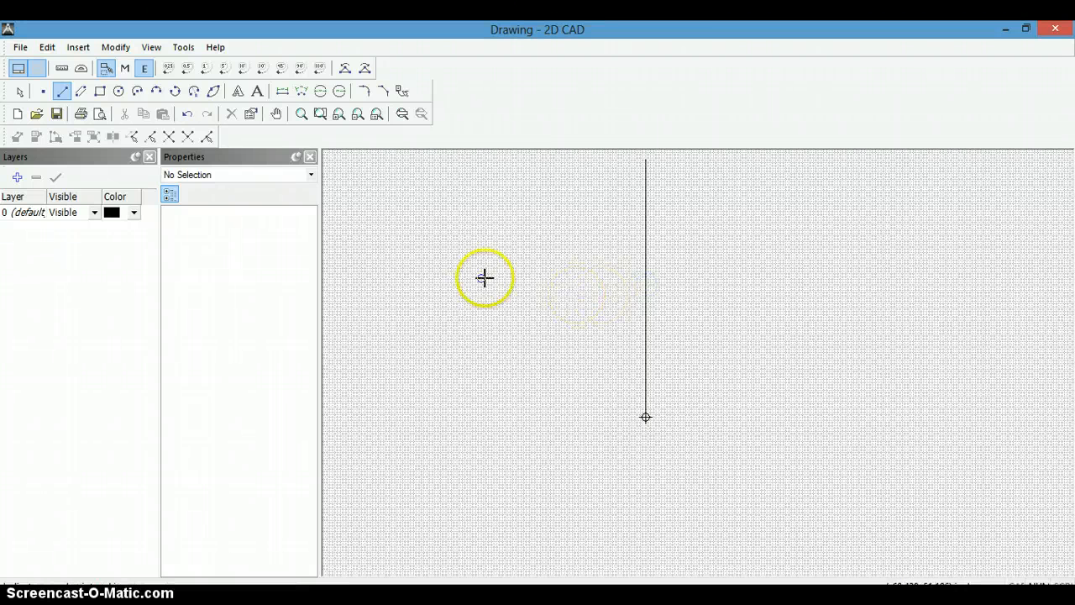
- Draw a horizontally constrained line crossing the vertical line, then stop drawing
right_click(485, 278)
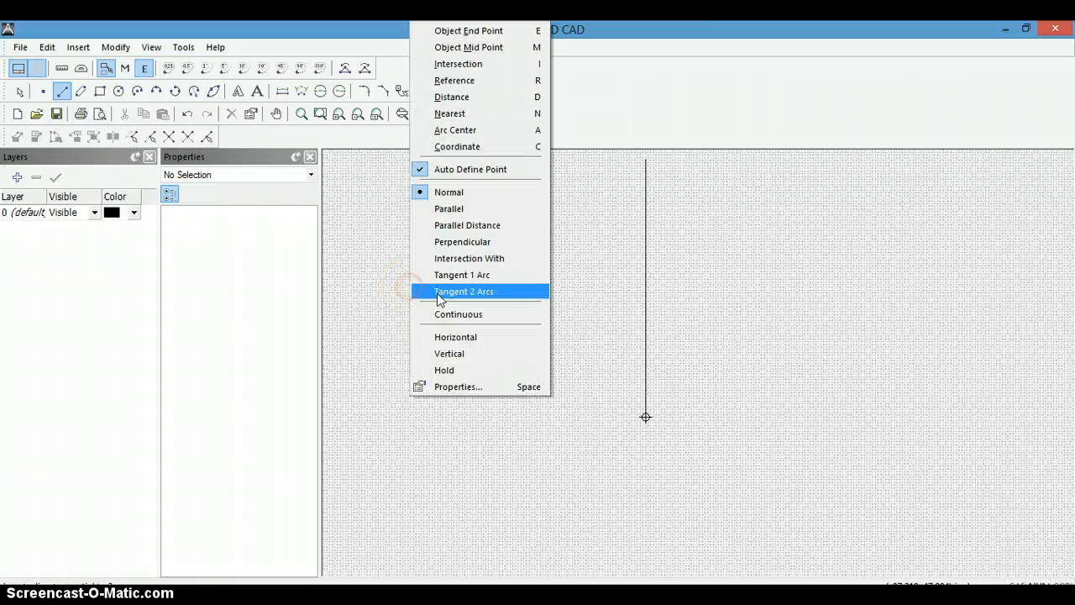
click(463, 292)
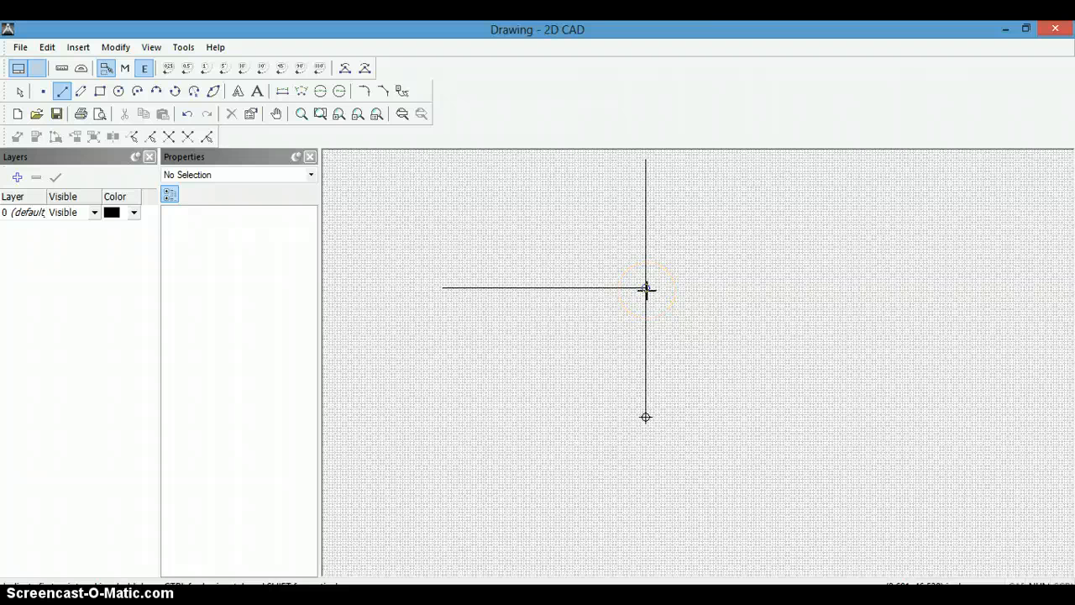
click(920, 290)
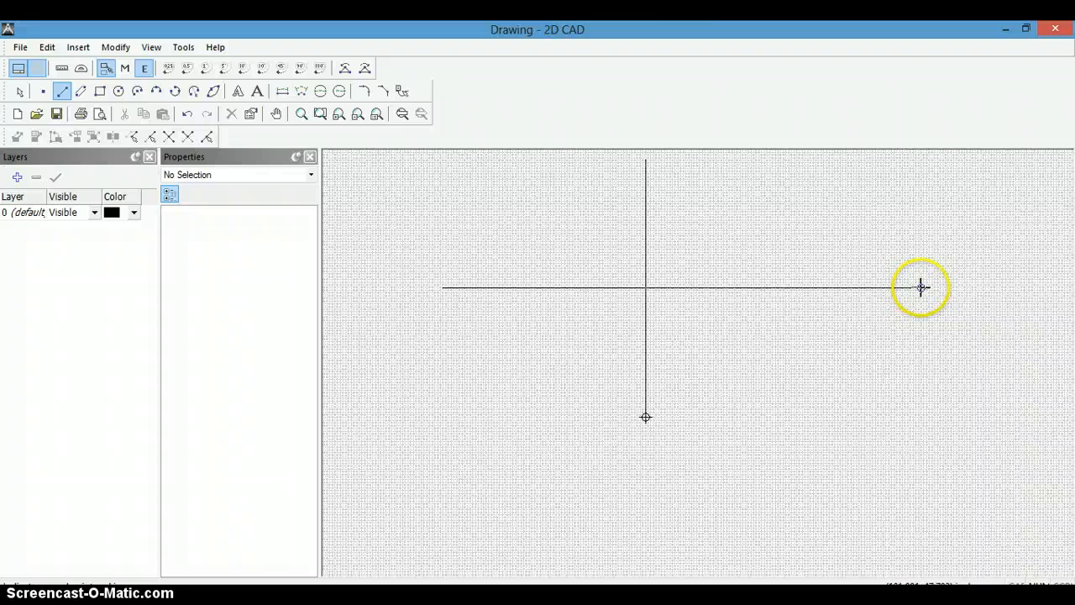
right_click(921, 288)
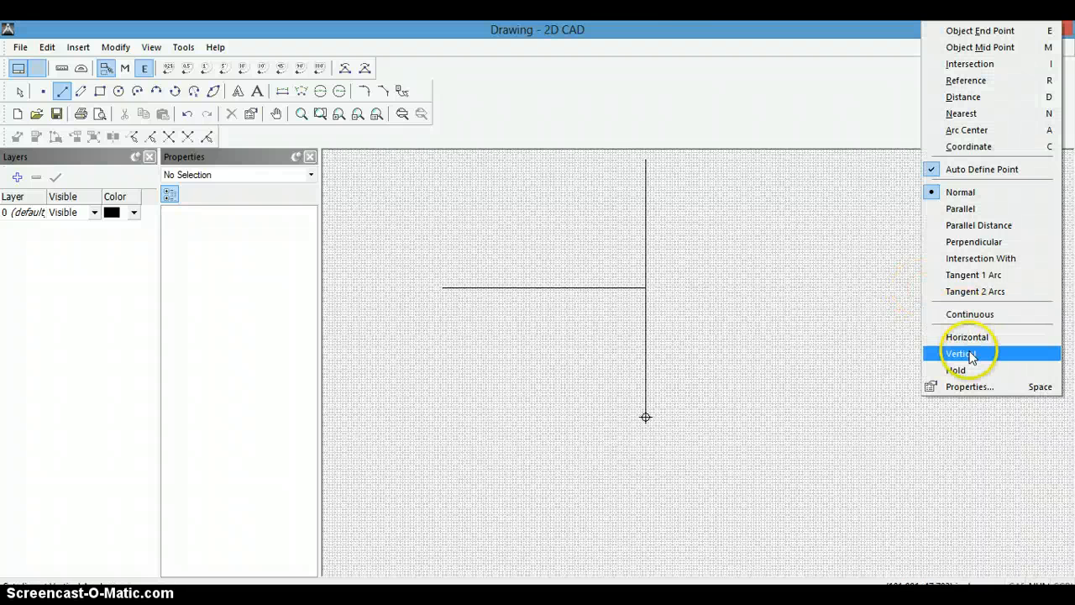
click(961, 352)
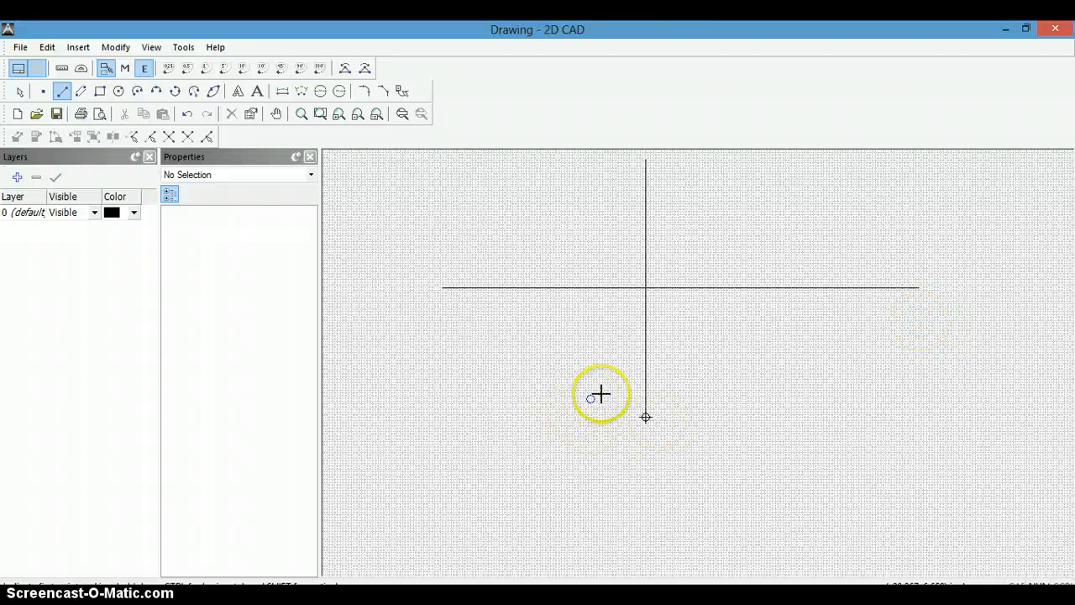
mouse_move(402, 366)
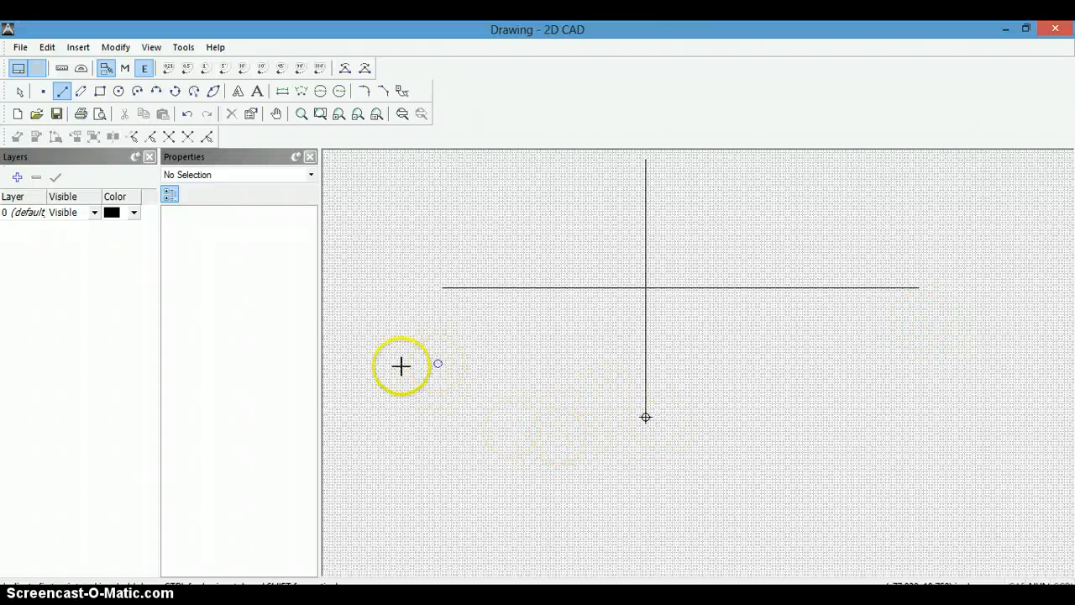
click(20, 91)
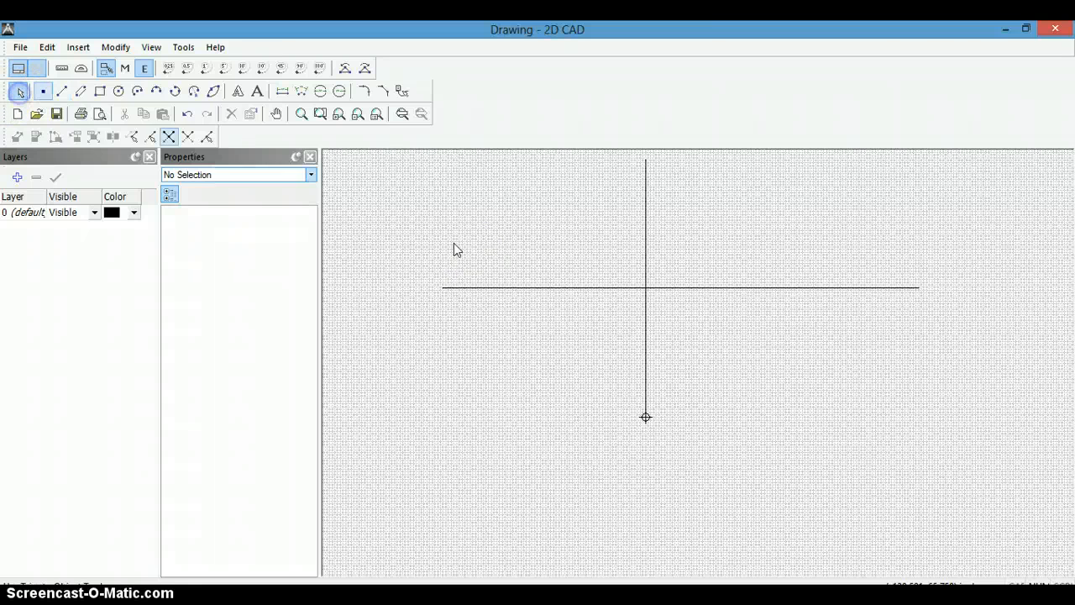
- Copy the horizontal line with Translate XY at Y offsets of 4 and -4
click(542, 288)
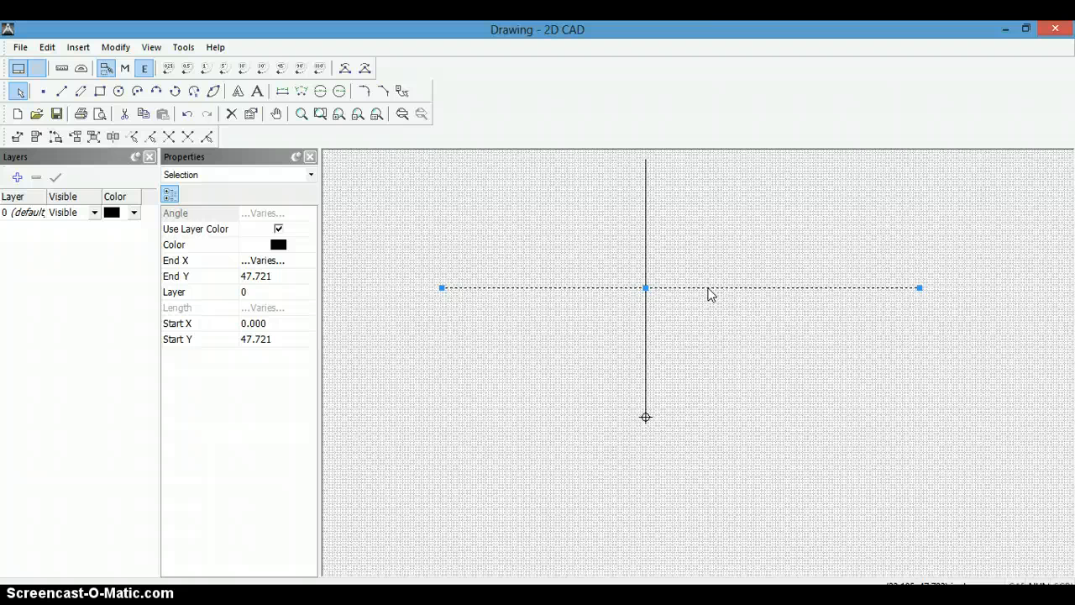
right_click(711, 293)
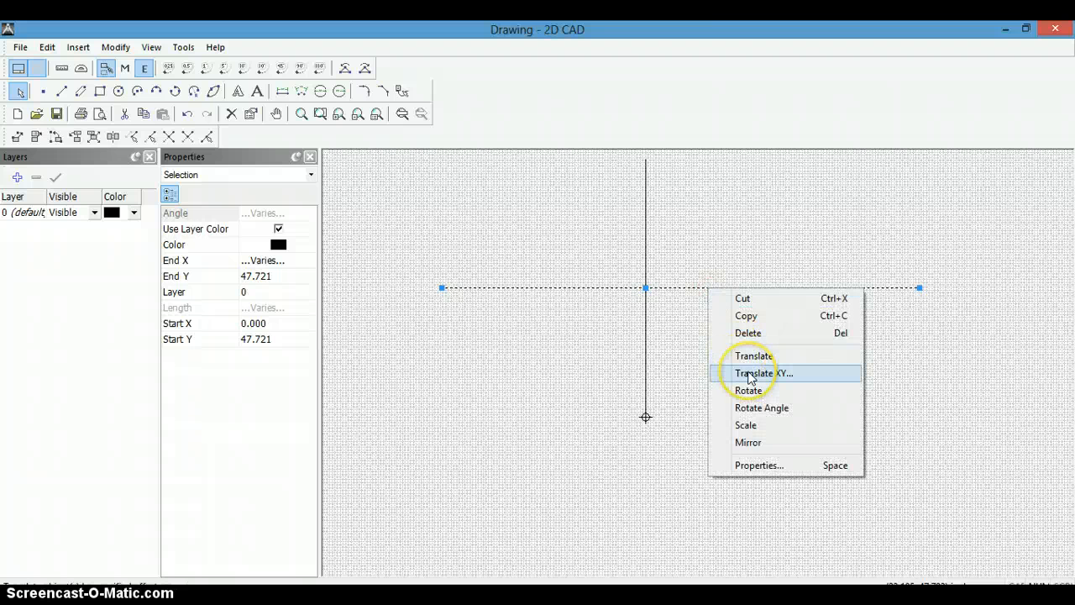
click(762, 373)
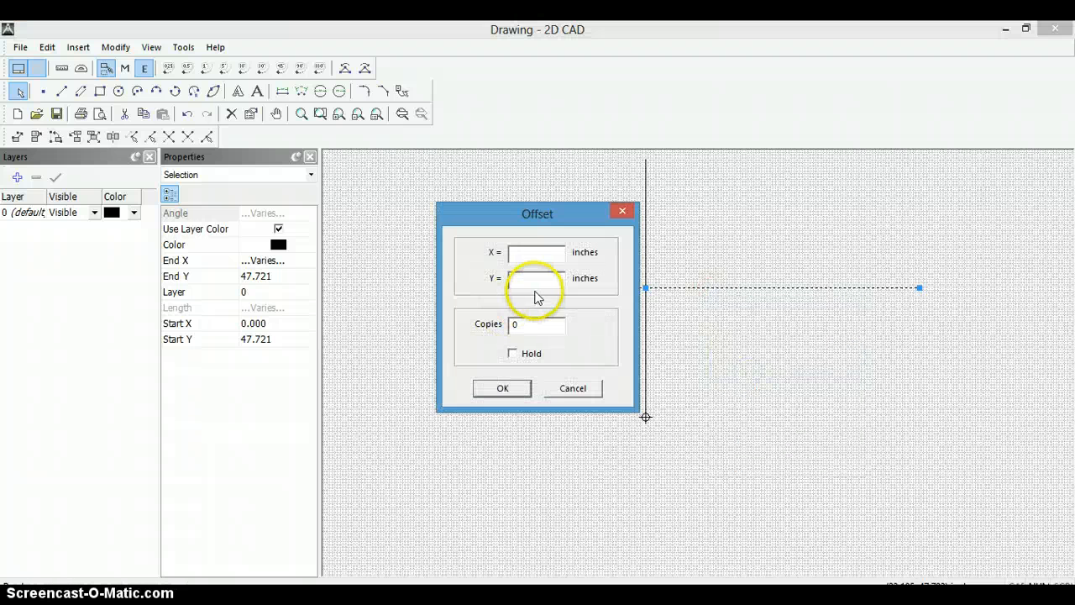
click(536, 278)
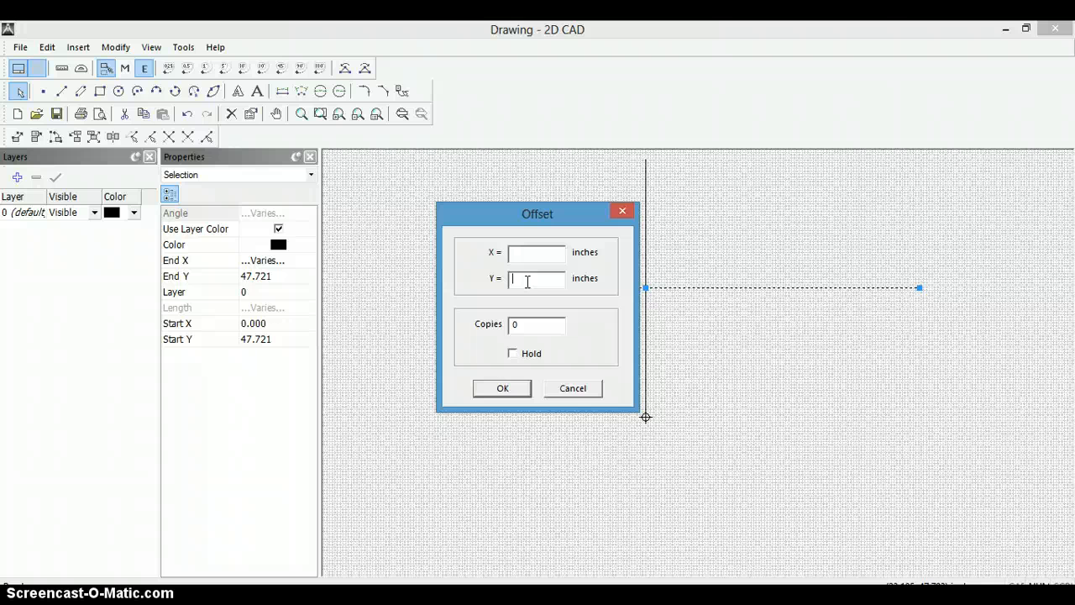
text(4)
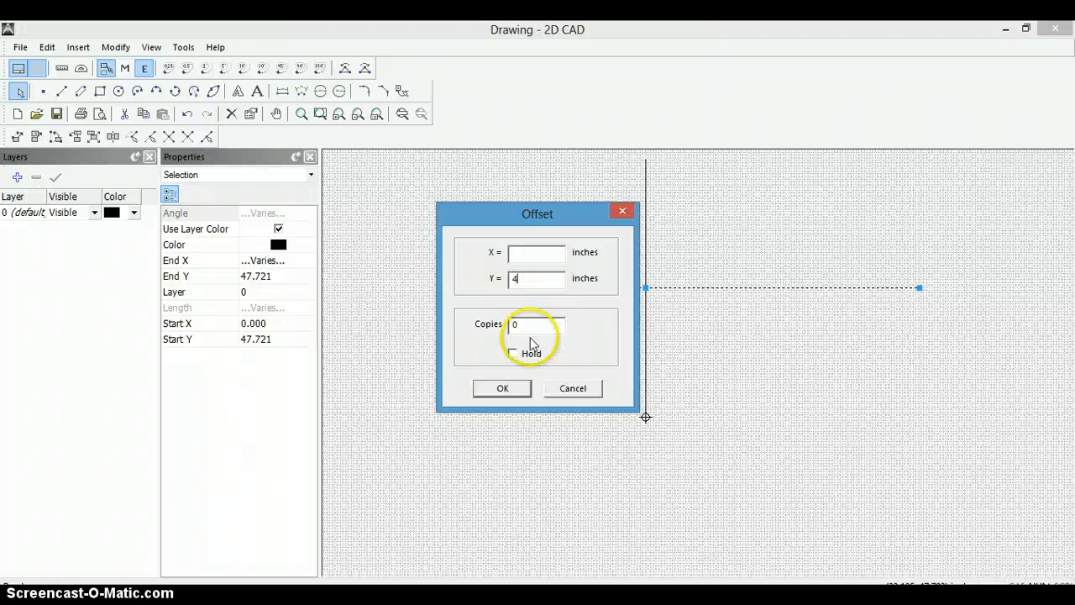
click(534, 325)
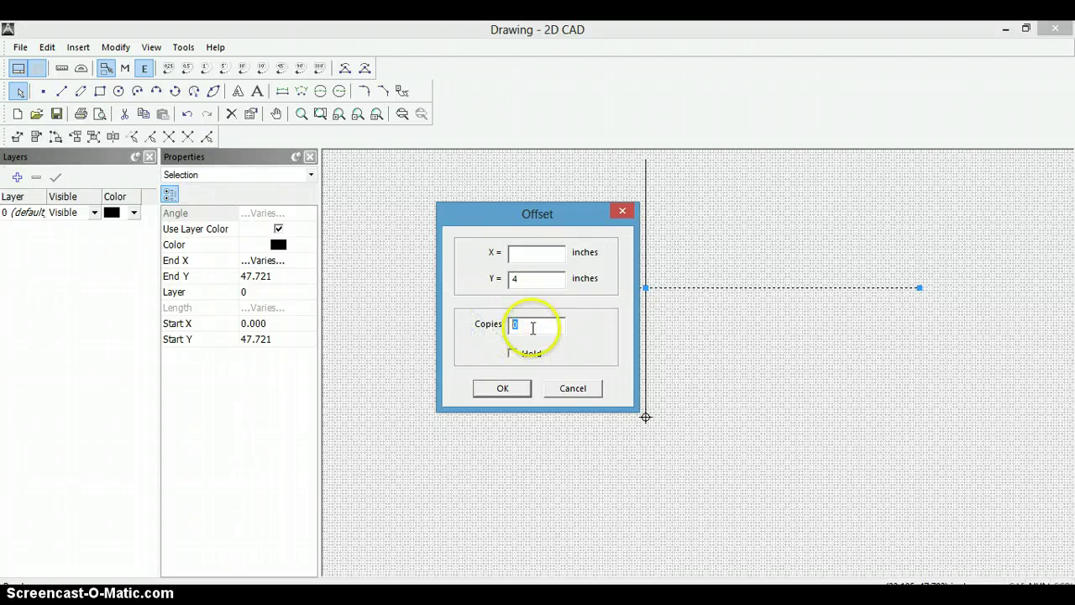
click(502, 388)
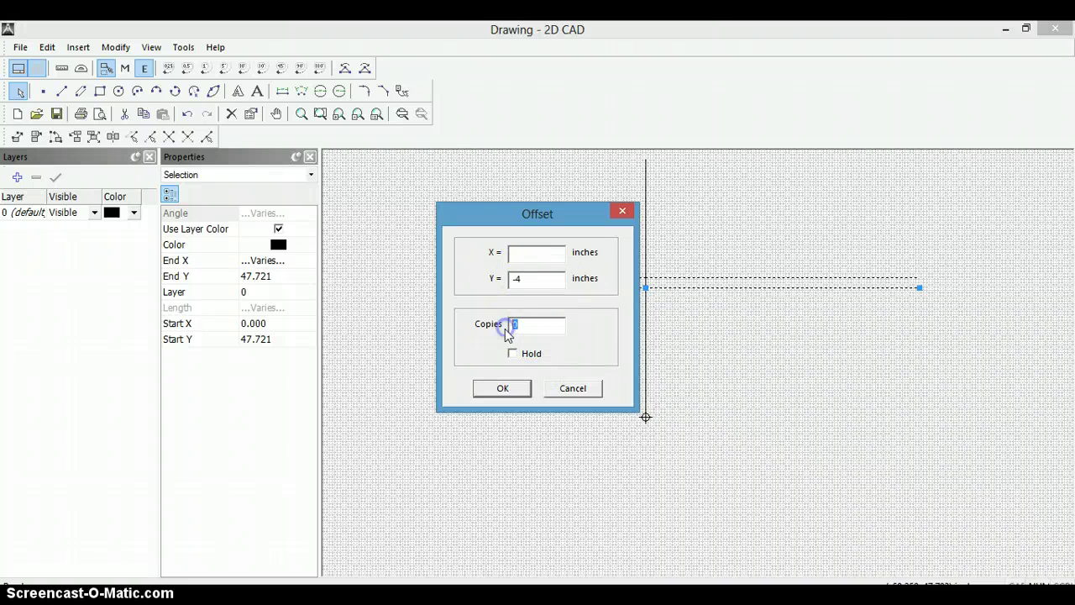
click(502, 388)
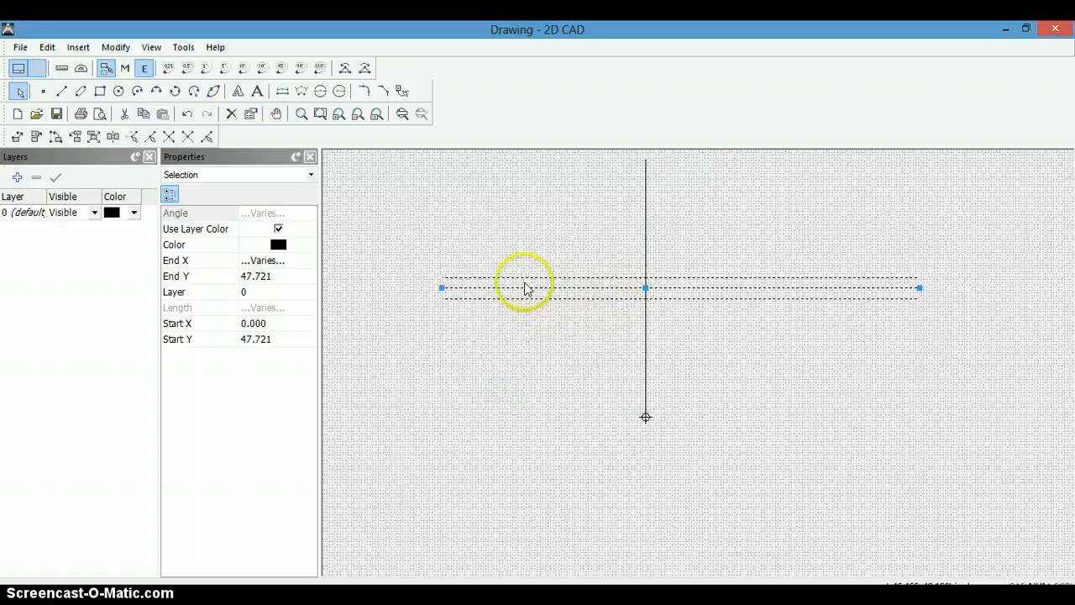
mouse_move(246, 267)
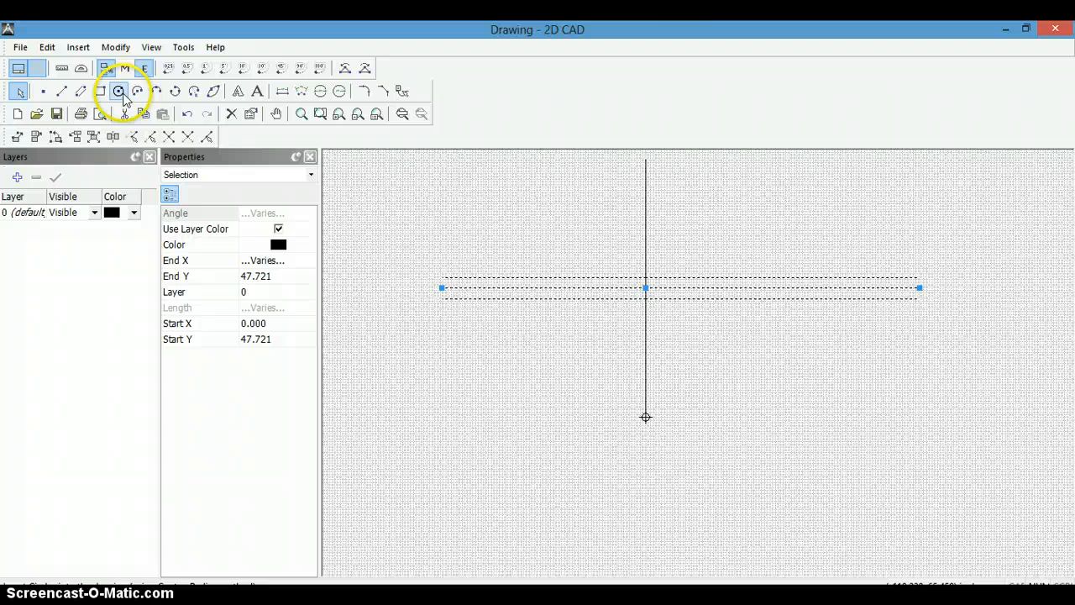
mouse_move(119, 91)
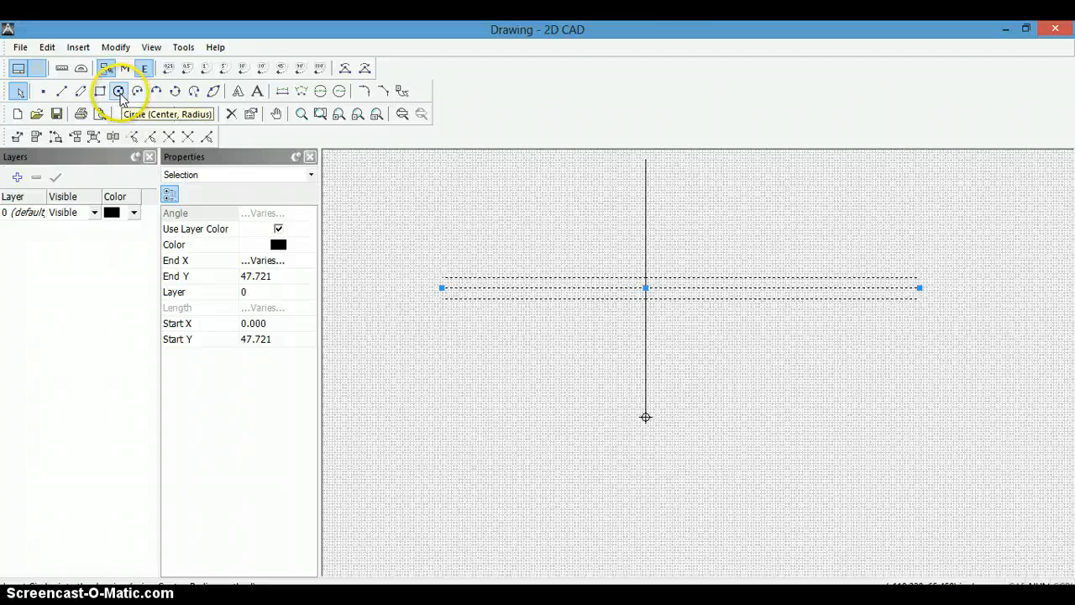
- Draw a circle of diameter 66 centred on the line intersection
click(119, 91)
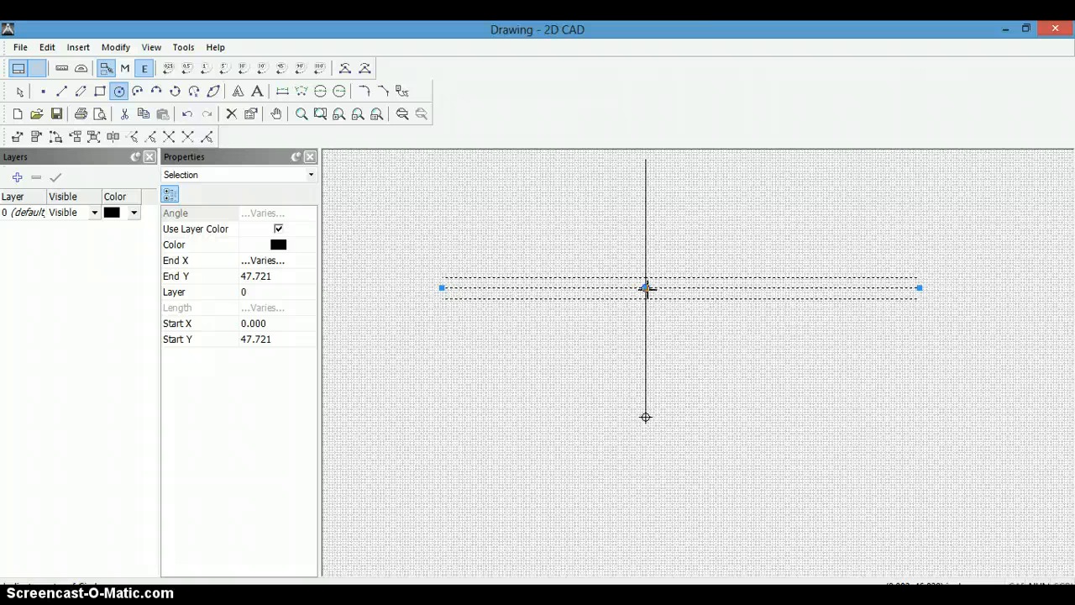
click(727, 363)
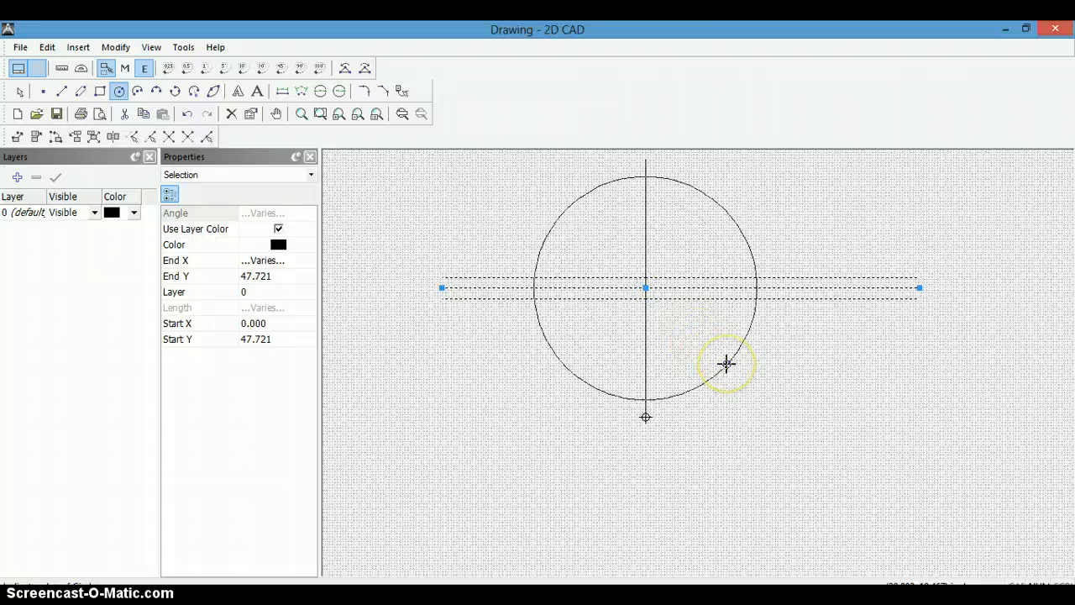
right_click(727, 363)
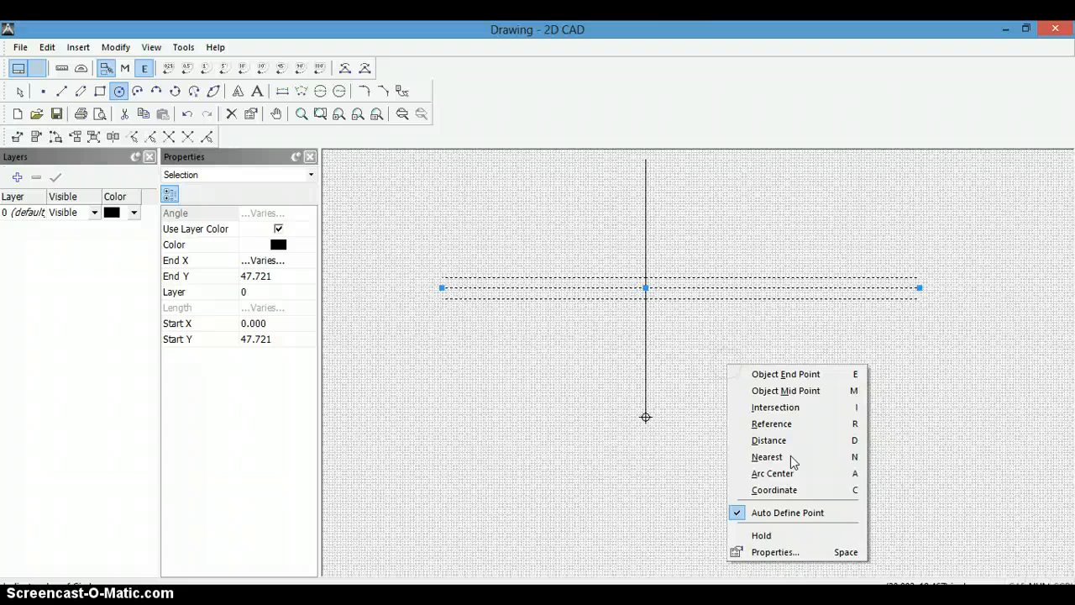
click(774, 552)
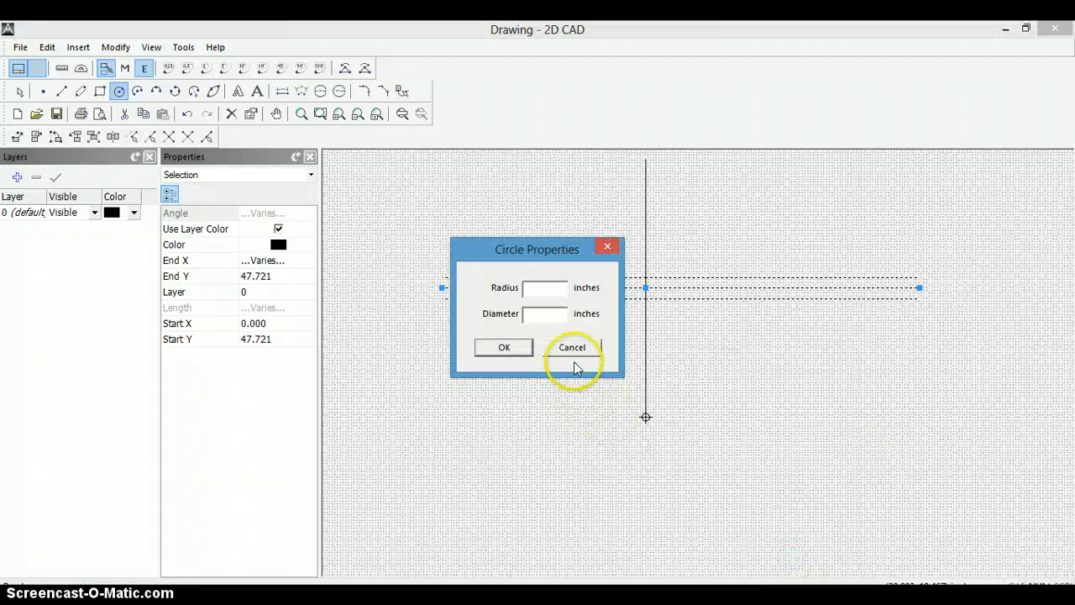
text(66)
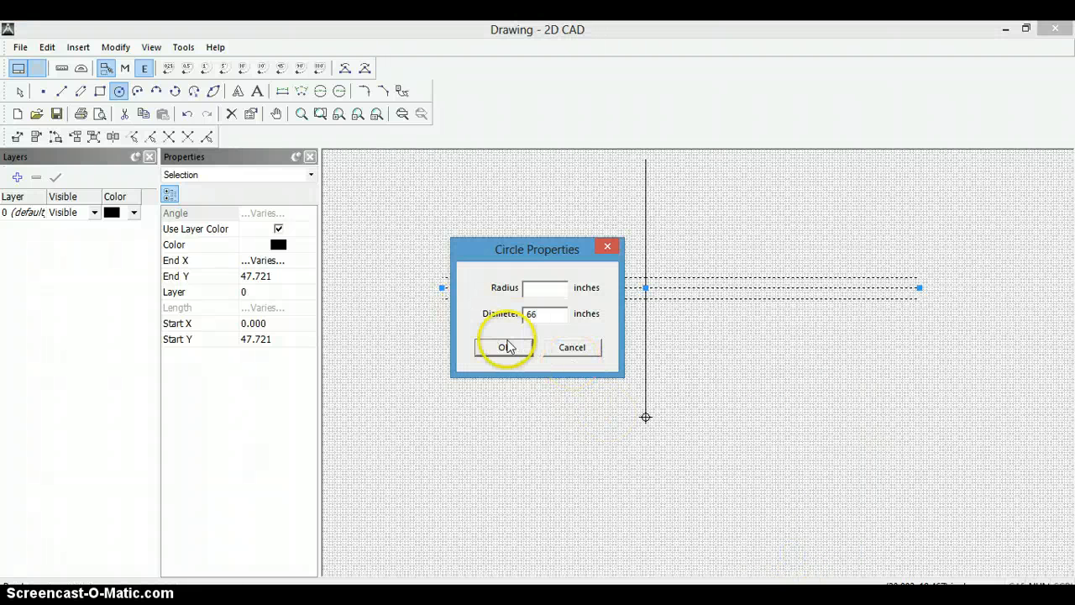
click(506, 347)
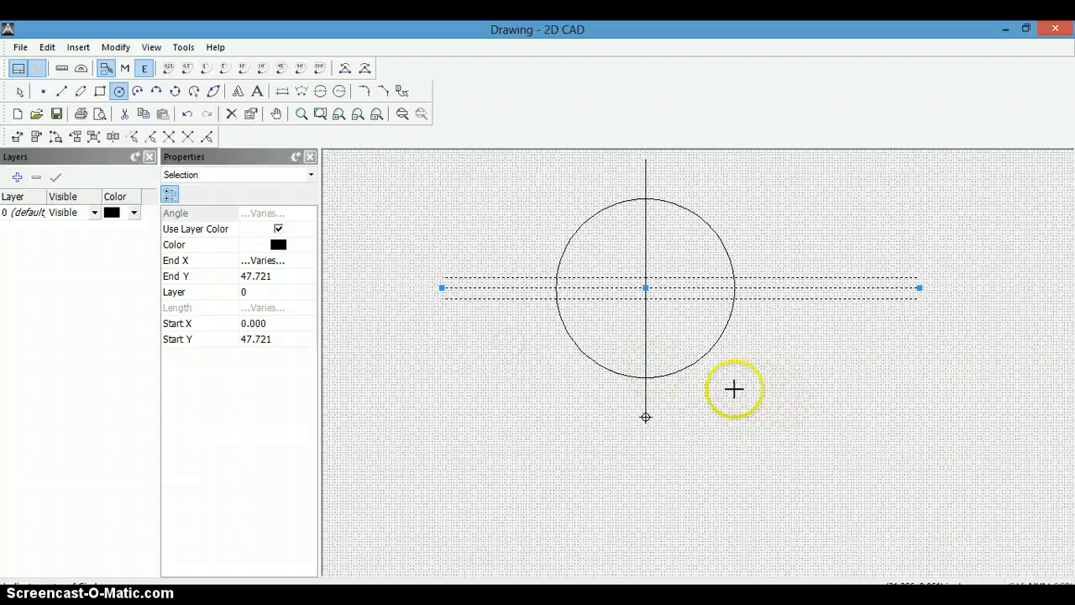
mouse_move(526, 459)
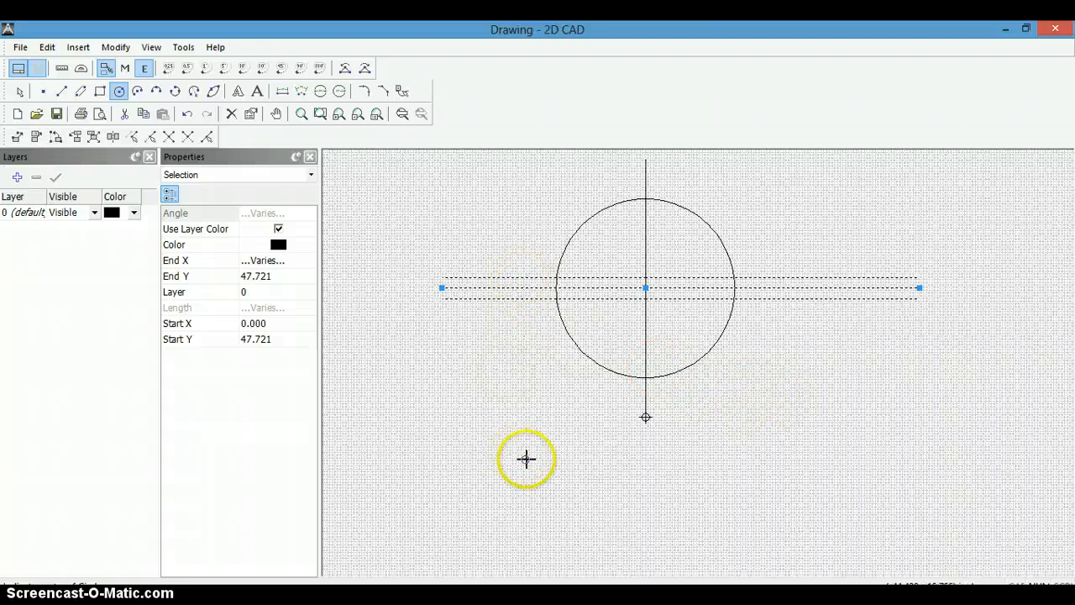
mouse_move(778, 289)
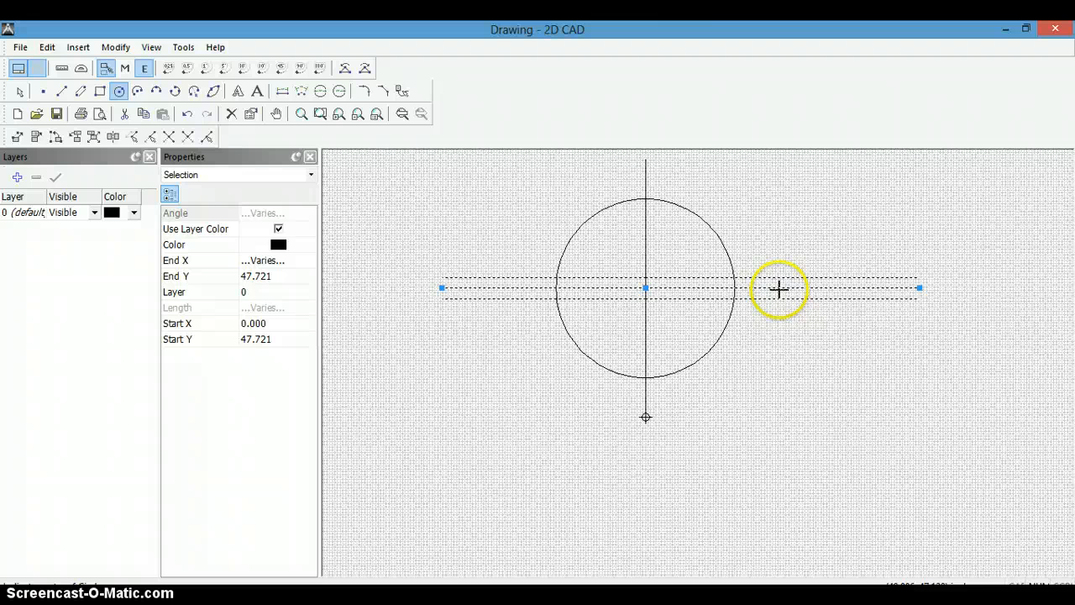
mouse_move(519, 276)
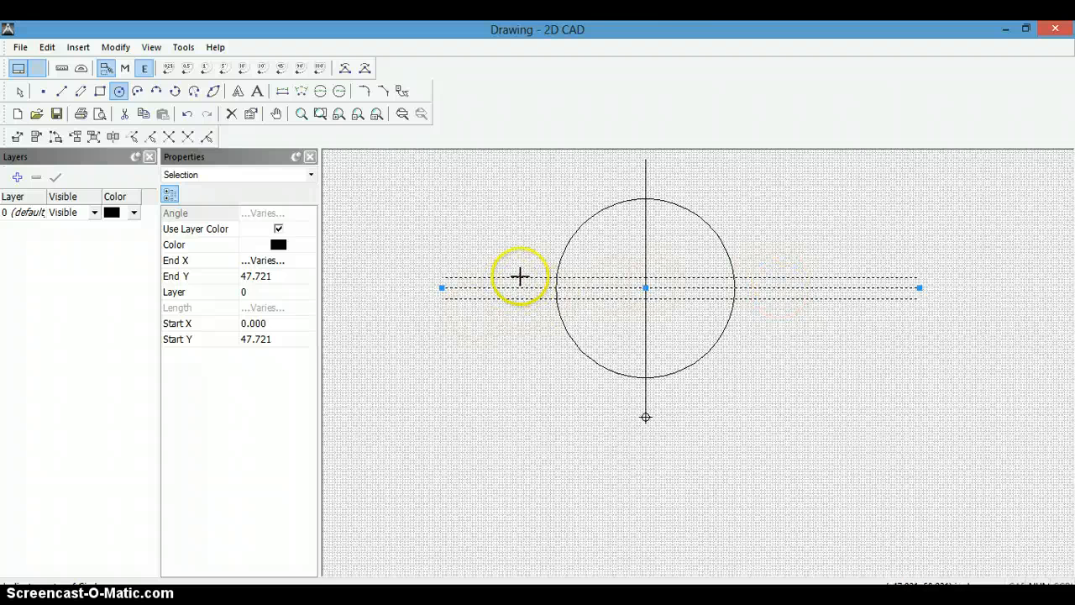
mouse_move(622, 384)
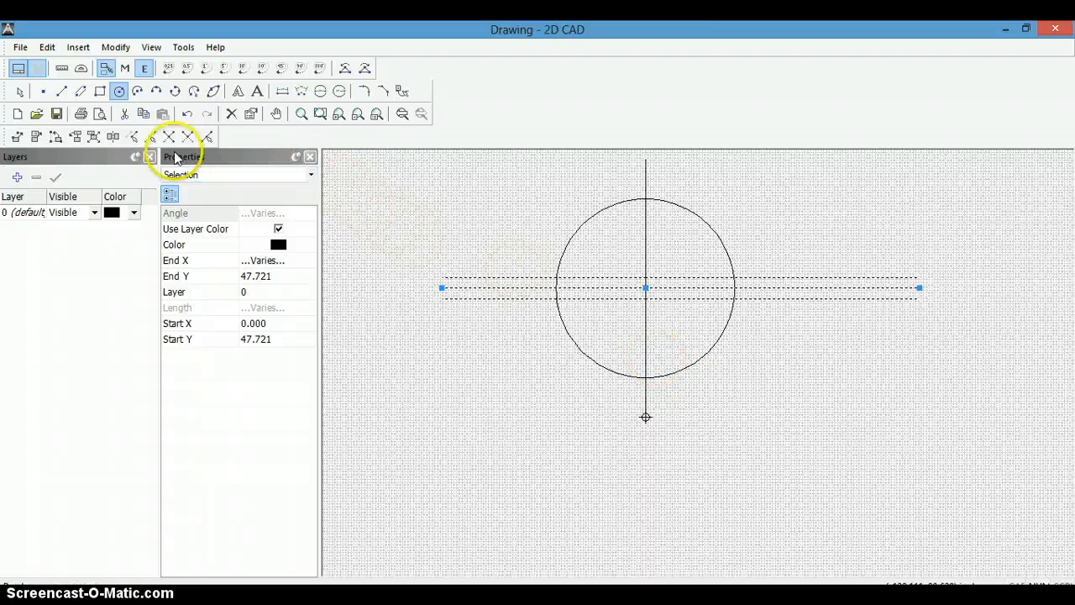
mouse_move(606, 298)
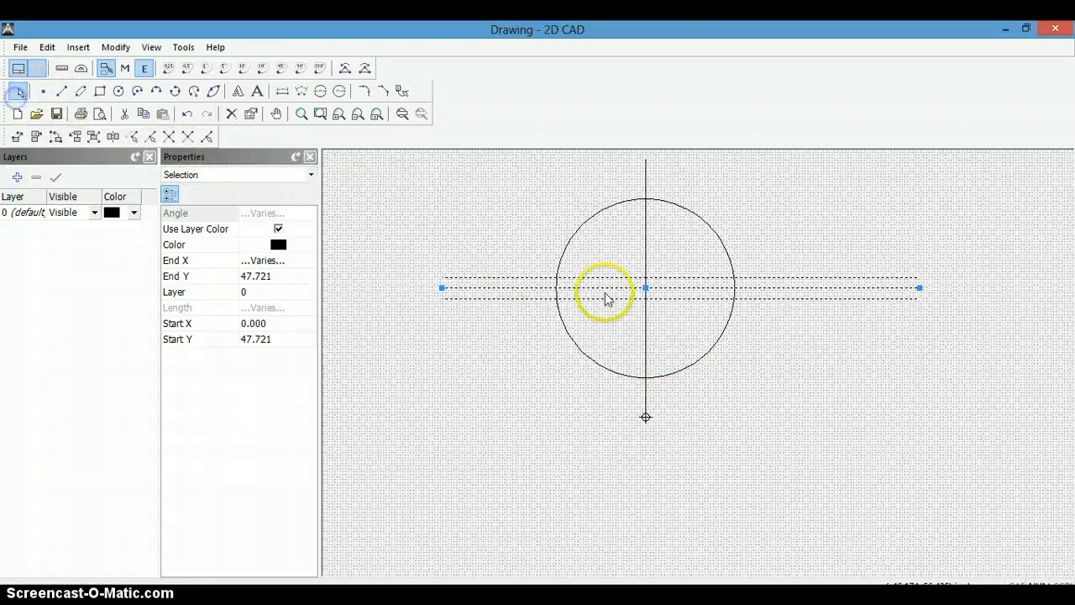
- Copy the vertical centre line 40 inches to the left with Translate XY
click(646, 257)
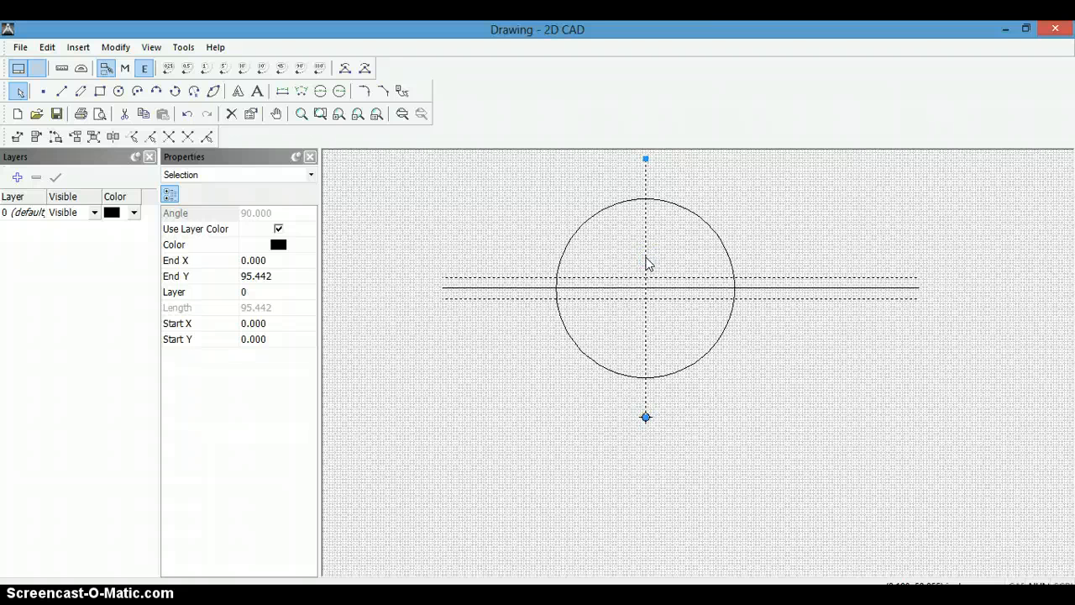
right_click(646, 263)
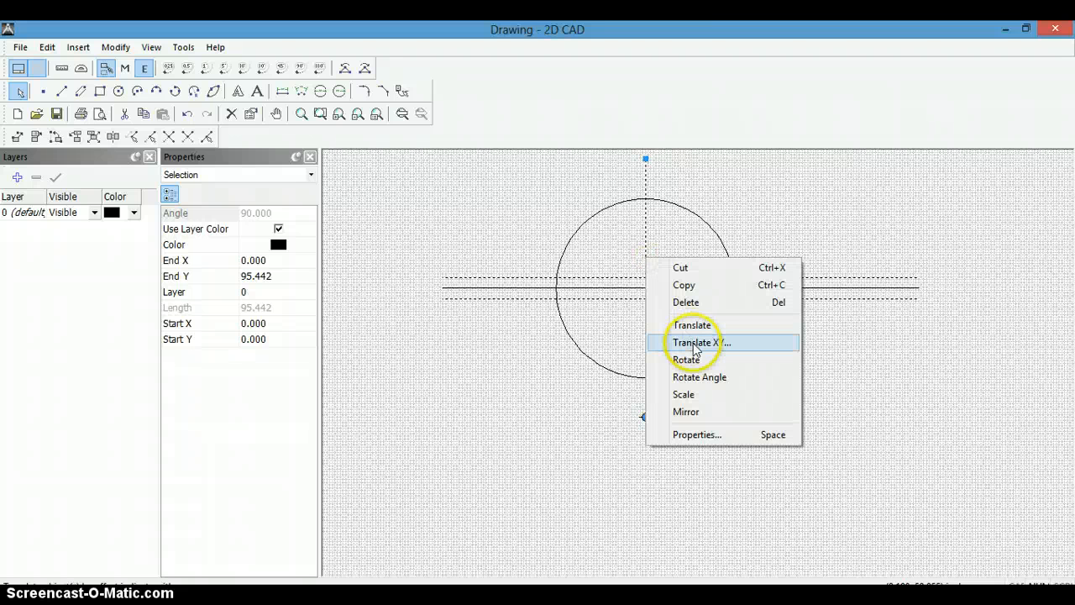
click(694, 342)
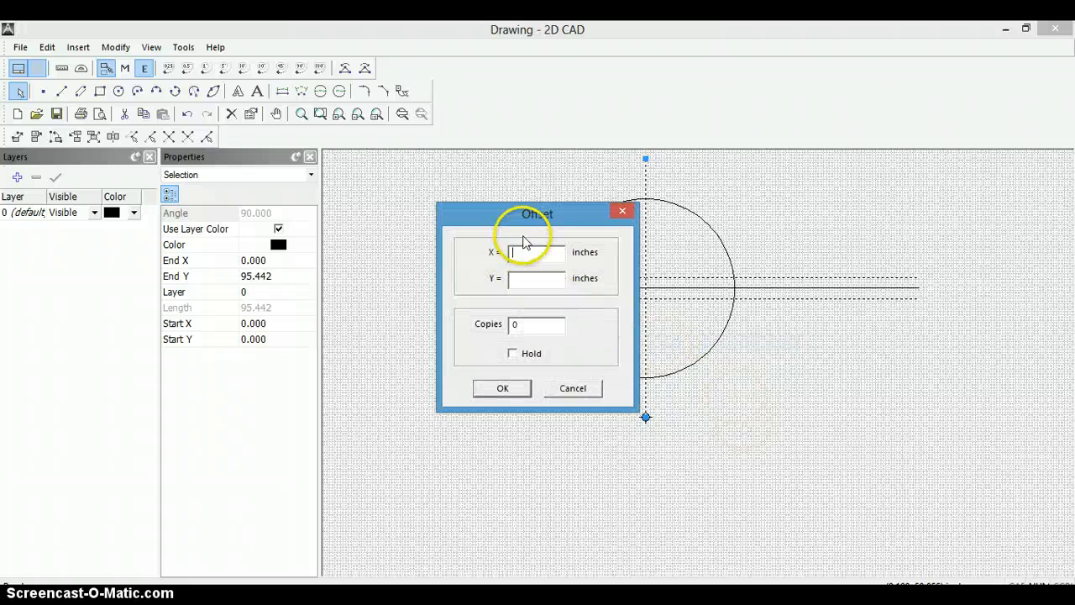
drag(536, 214, 793, 230)
text(-40)
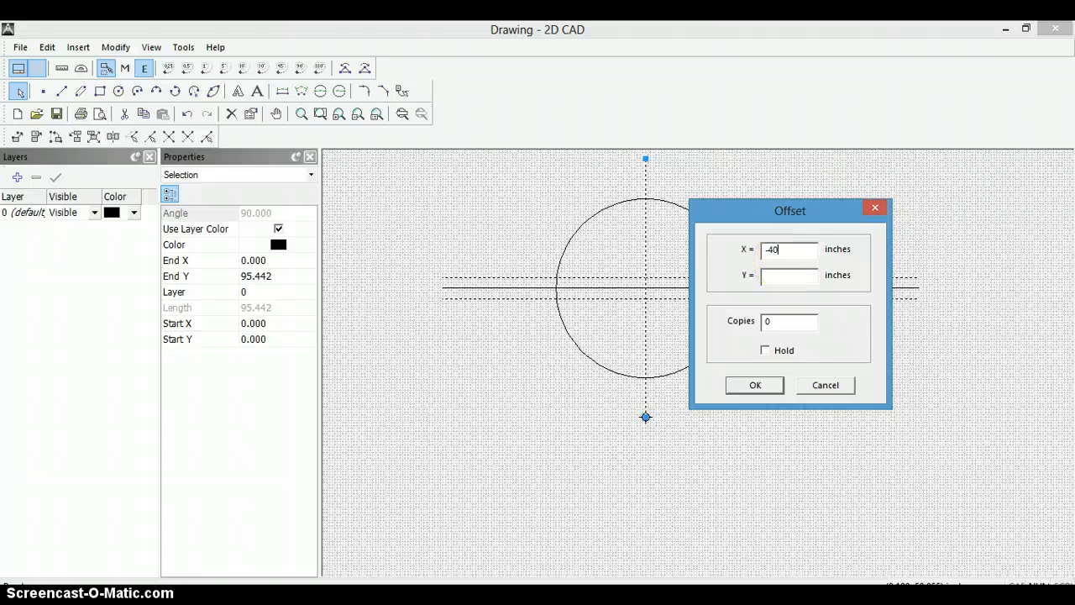
triple_click(788, 321)
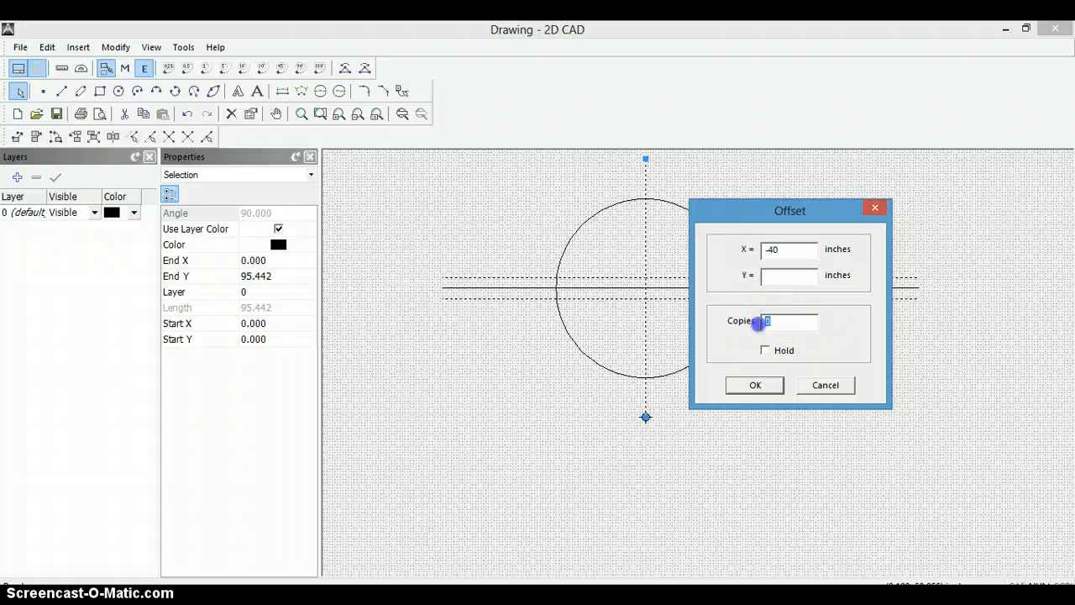
click(754, 385)
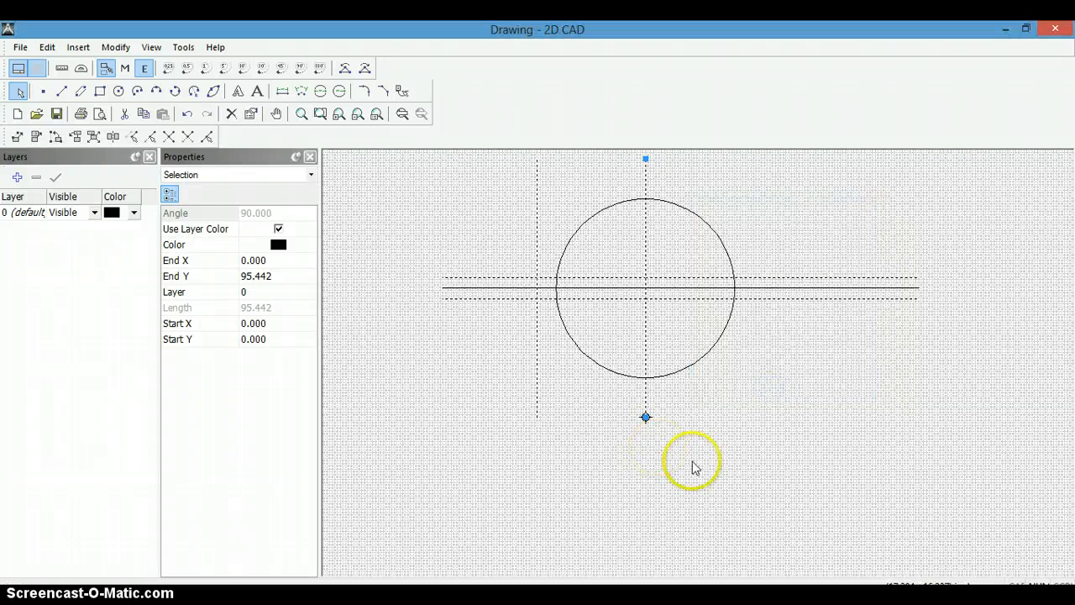
mouse_move(646, 248)
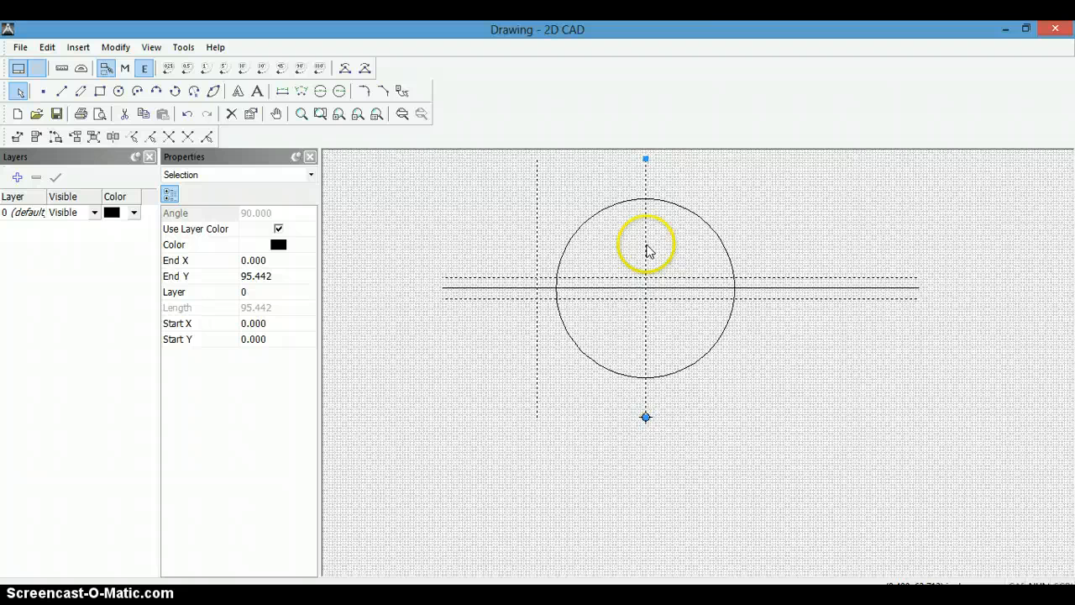
- Copy the vertical centre line 45 inches to the right
right_click(647, 250)
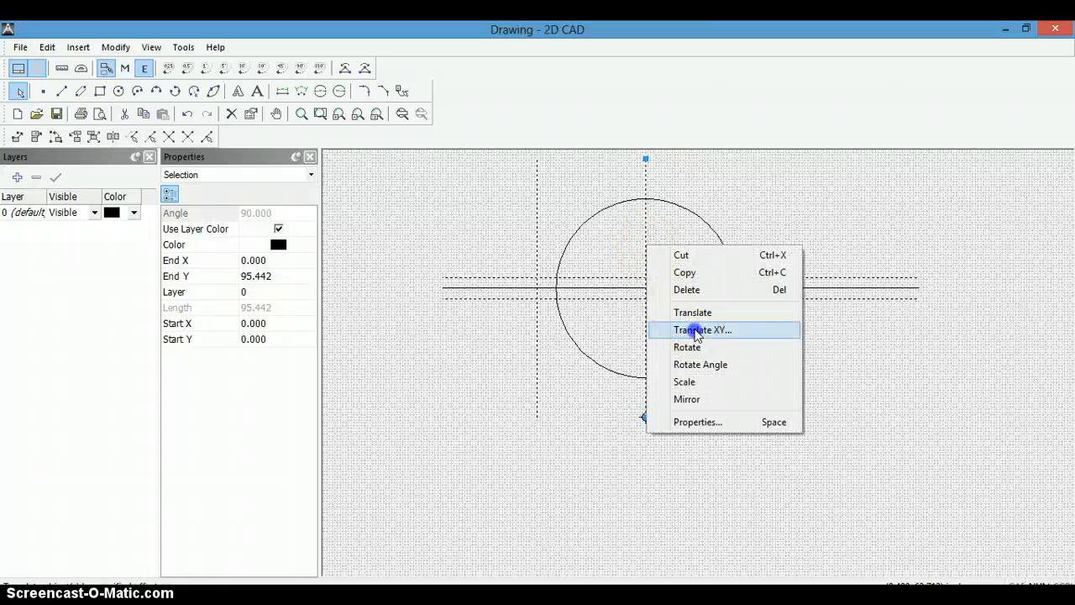
click(703, 329)
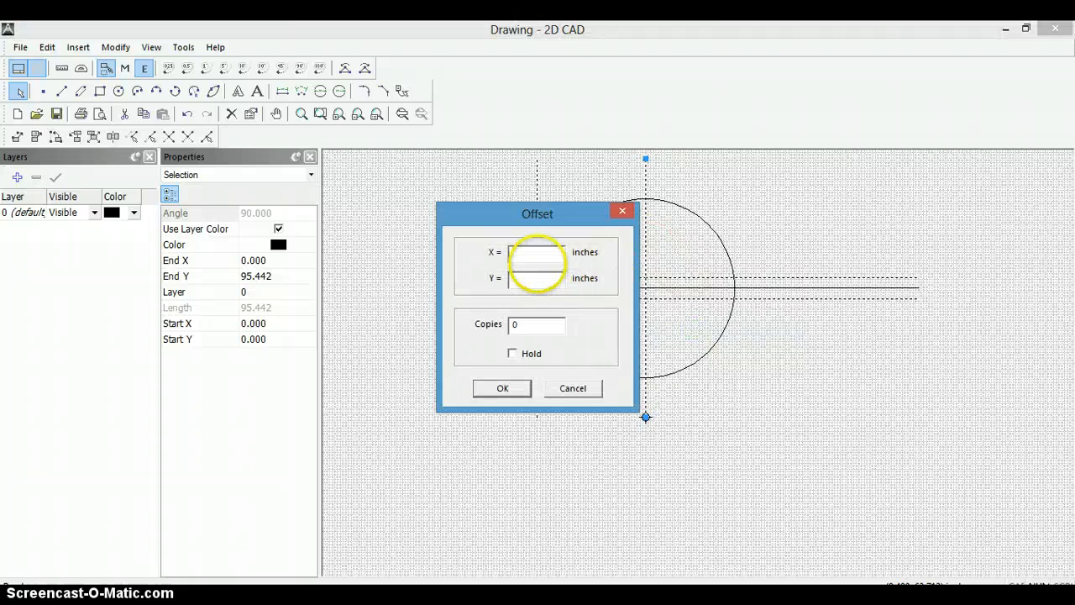
text(45)
click(536, 324)
text(1)
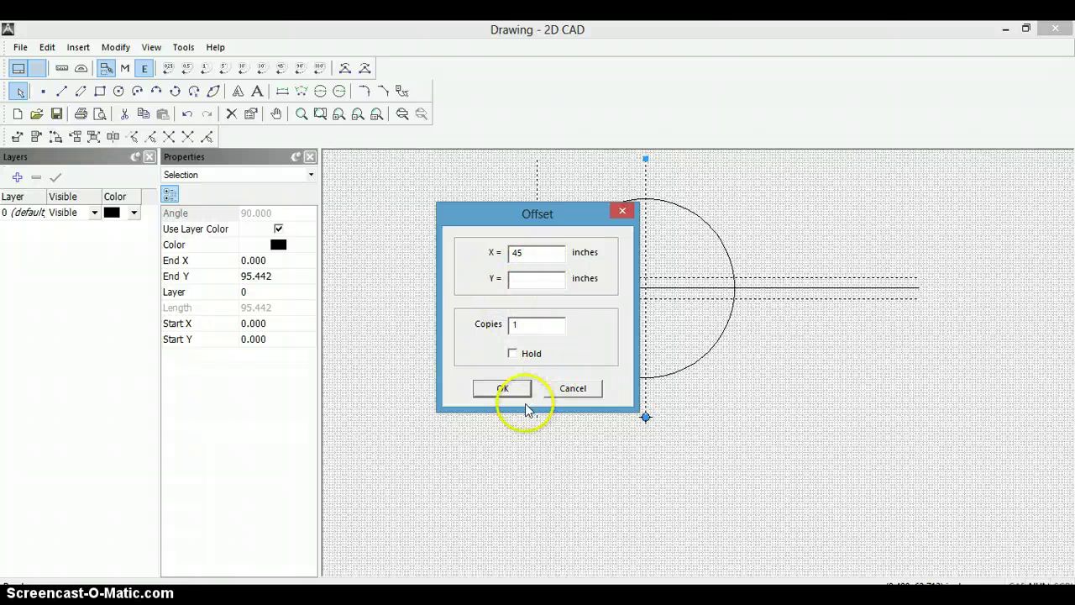
click(502, 388)
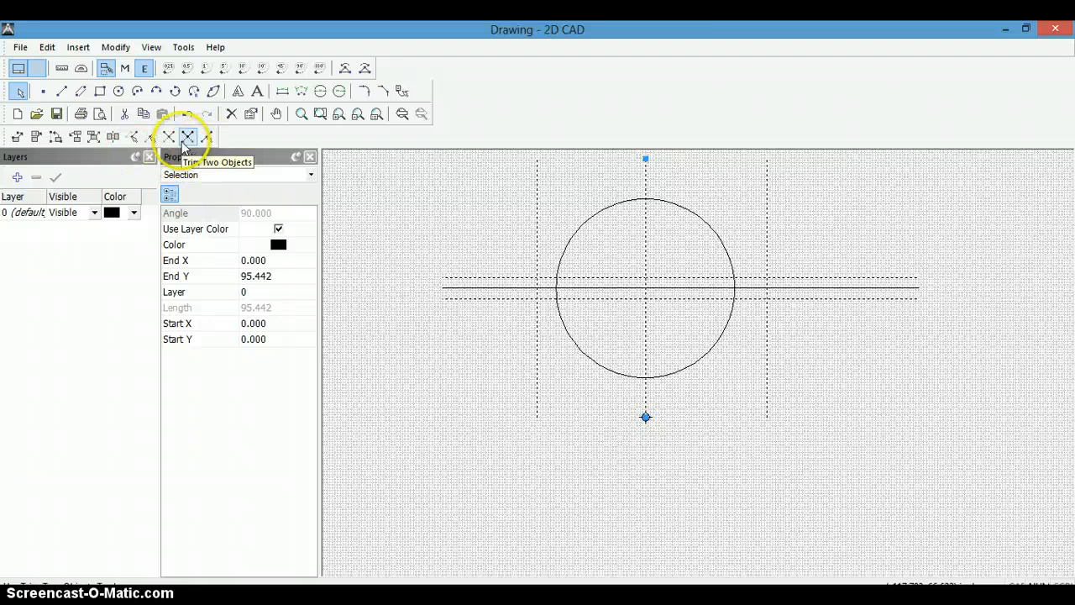
mouse_move(538, 231)
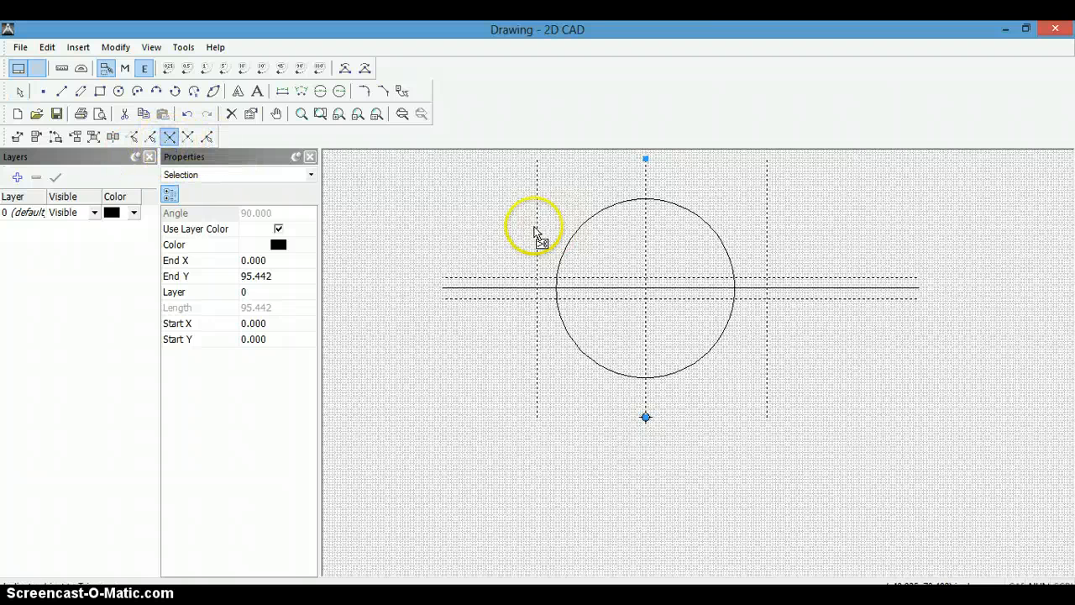
mouse_move(546, 286)
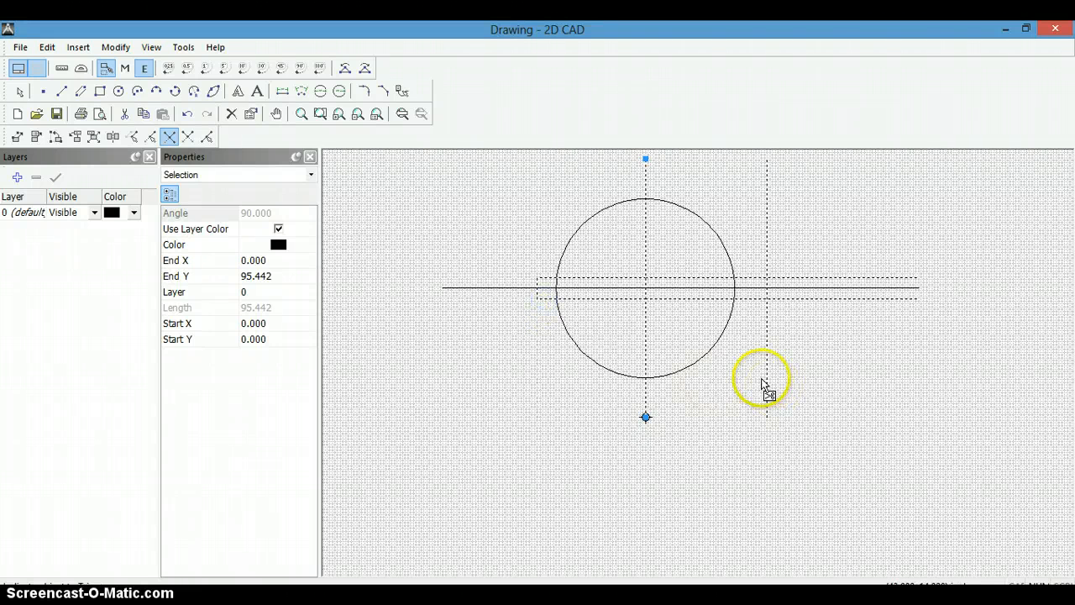
mouse_move(763, 307)
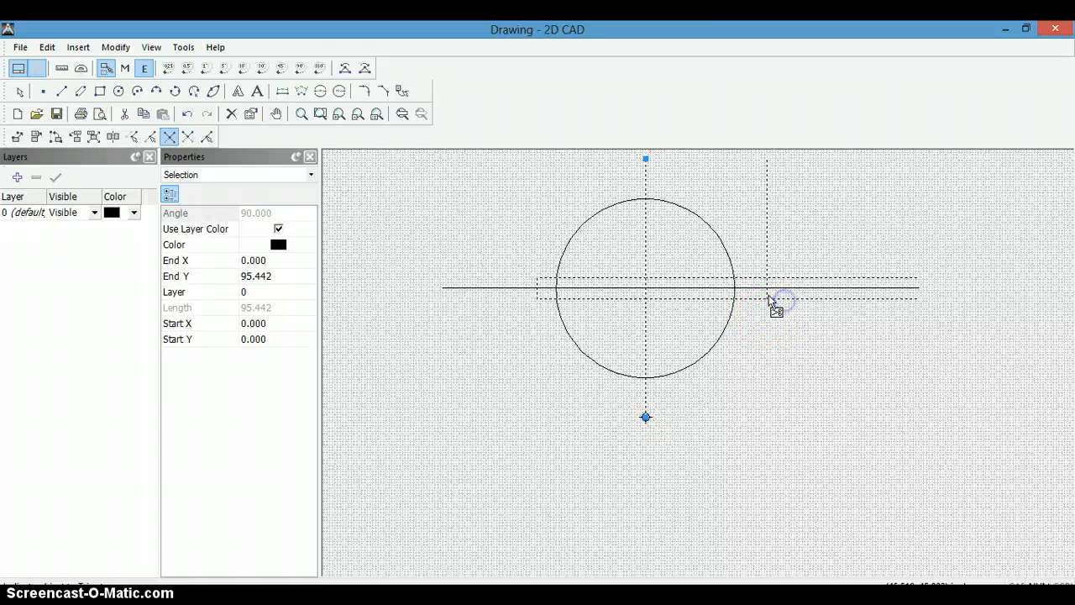
mouse_move(777, 293)
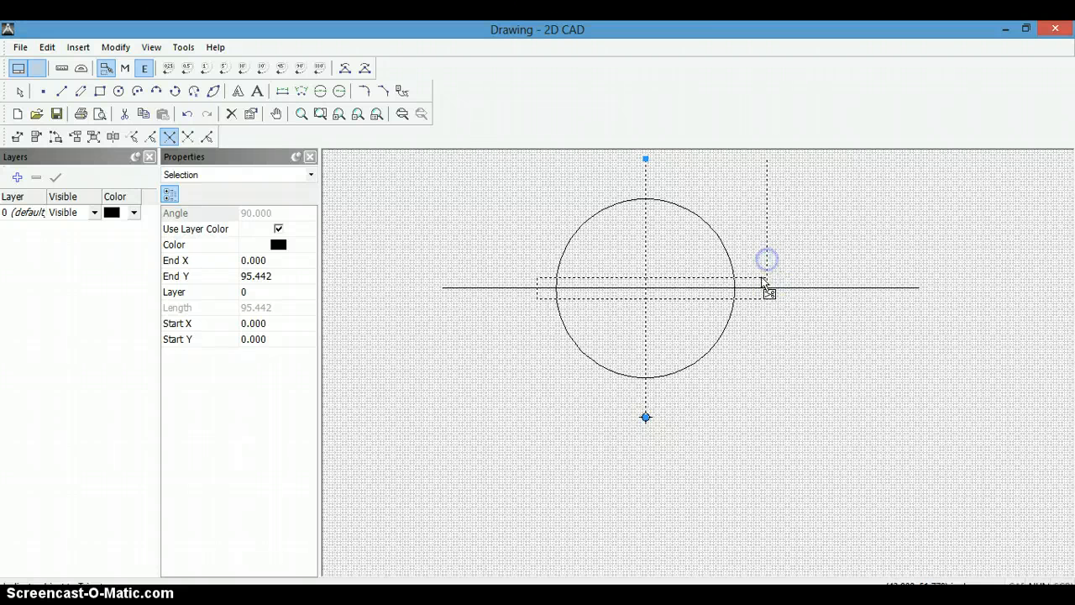
mouse_move(647, 403)
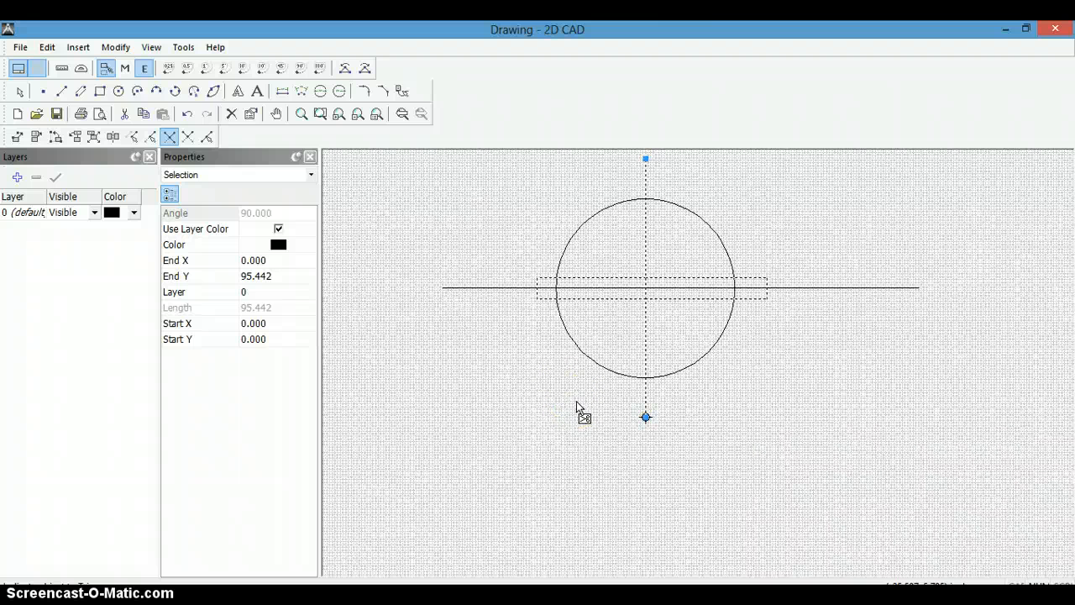
mouse_move(321, 114)
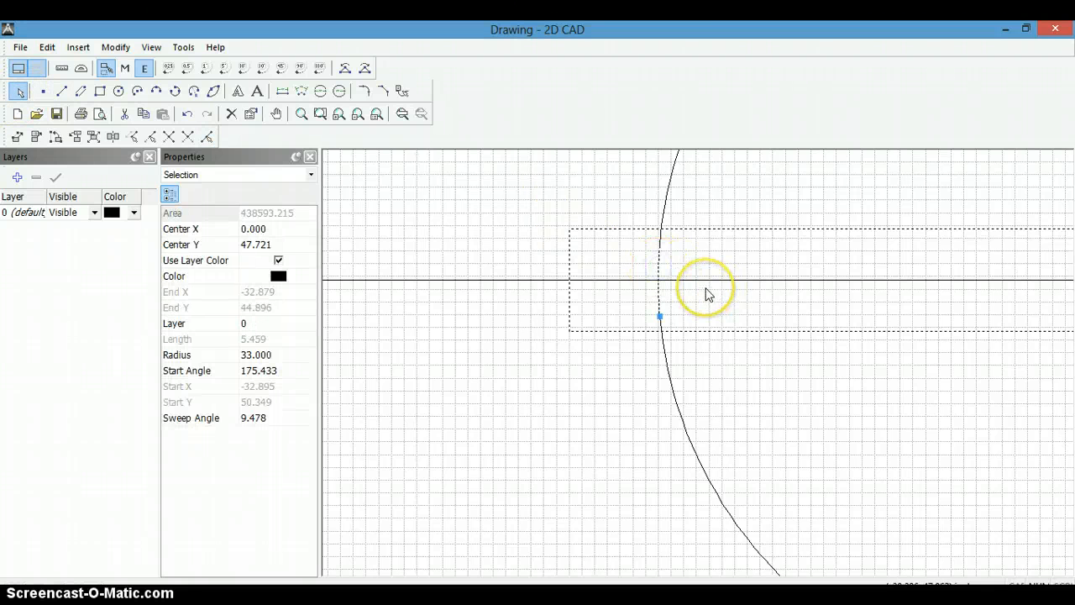
- Clear the selection and trim the rectangle edge where it crosses the circle
click(684, 298)
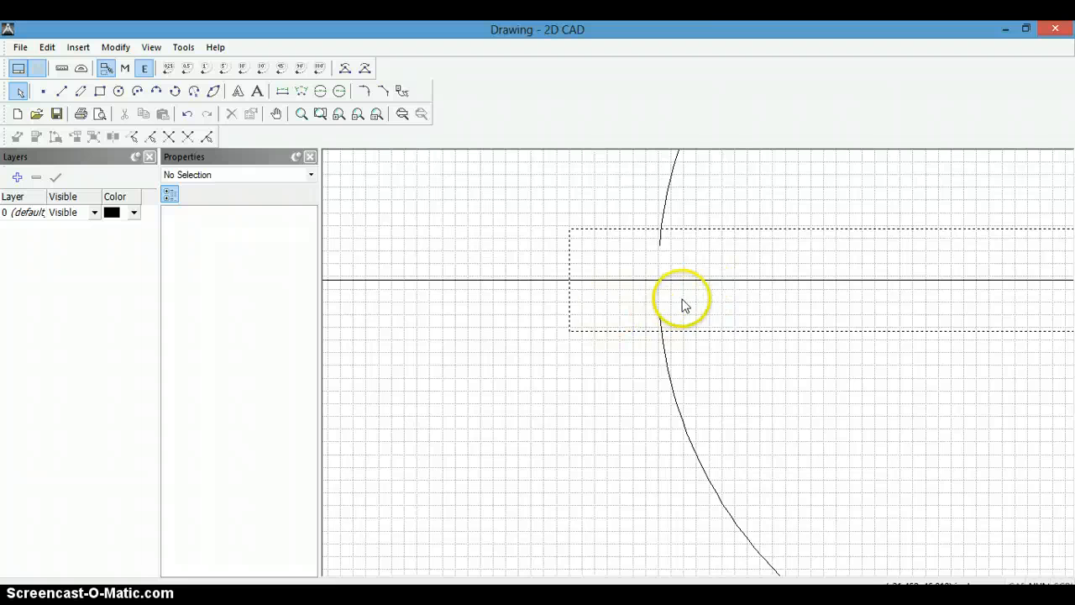
mouse_move(189, 220)
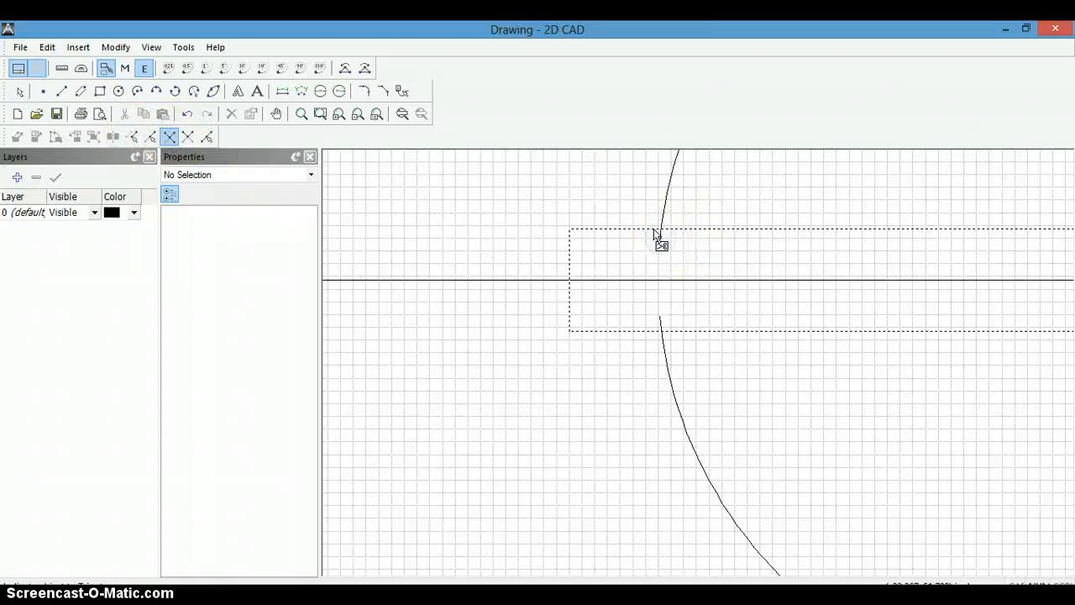
mouse_move(865, 235)
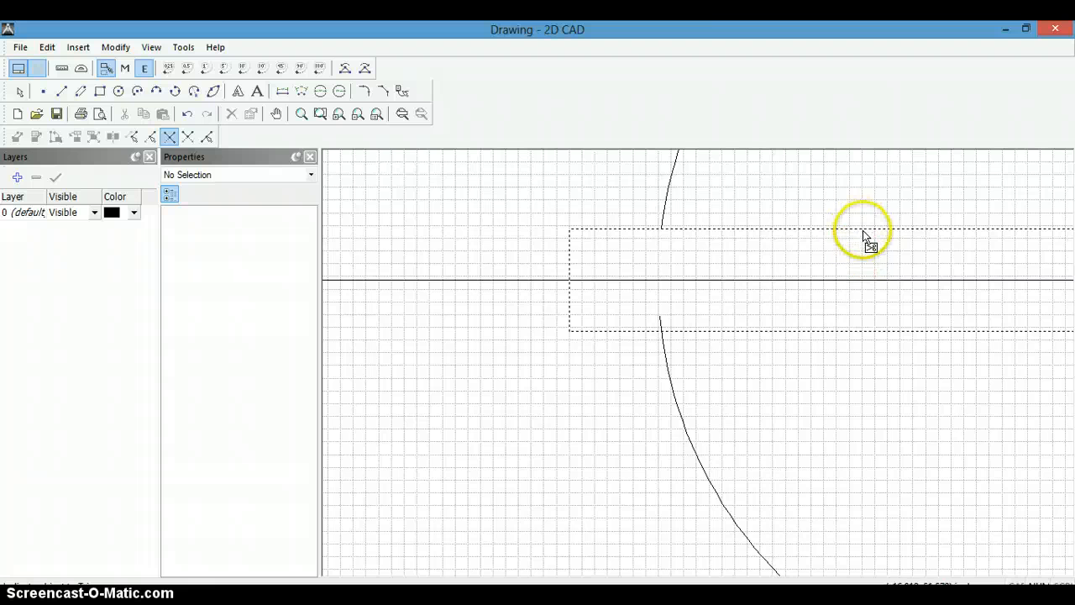
mouse_move(756, 243)
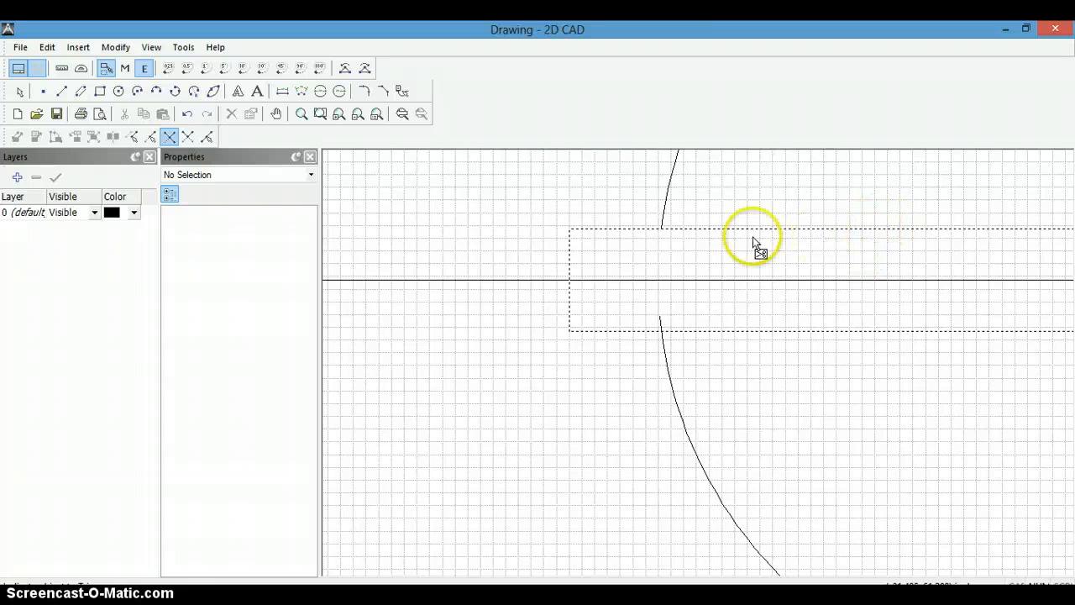
mouse_move(668, 215)
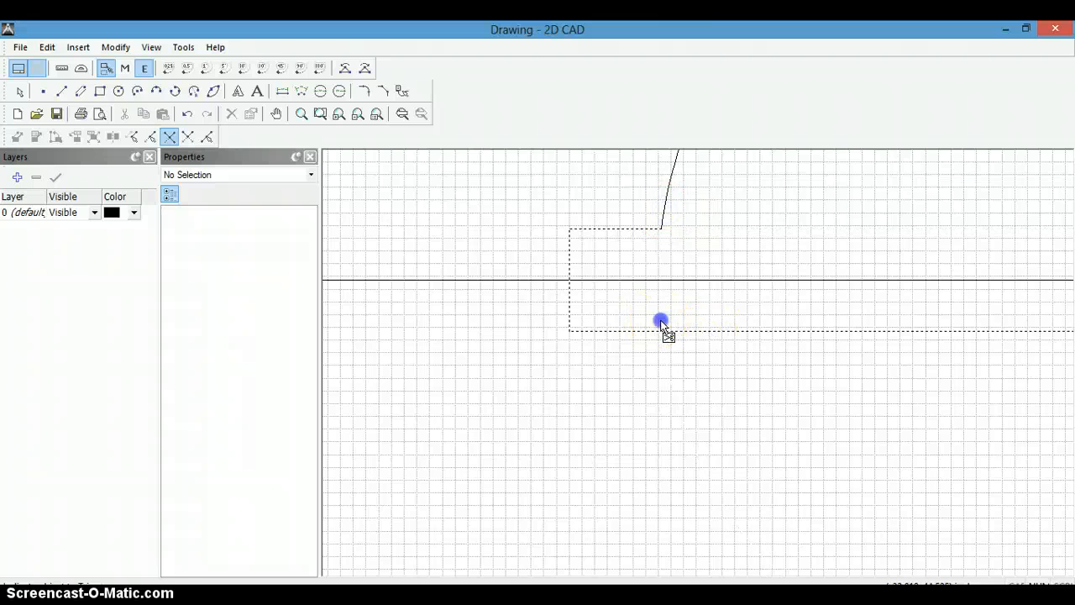
click(661, 321)
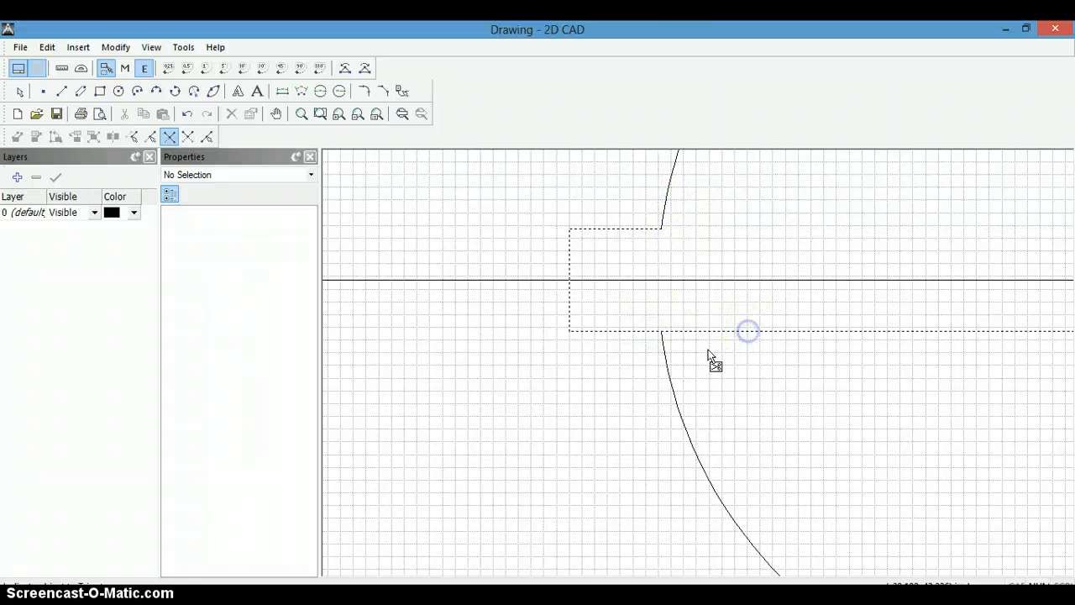
mouse_move(668, 367)
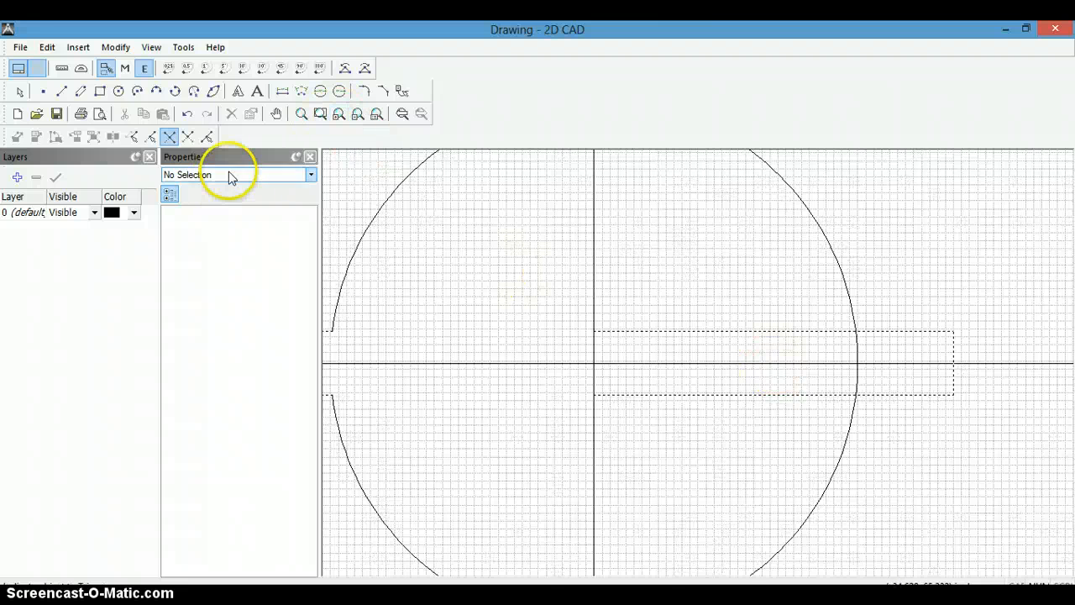
- Trim the circle arc inside the tab, dismissing the 'Objects don't Intersect' error
click(321, 114)
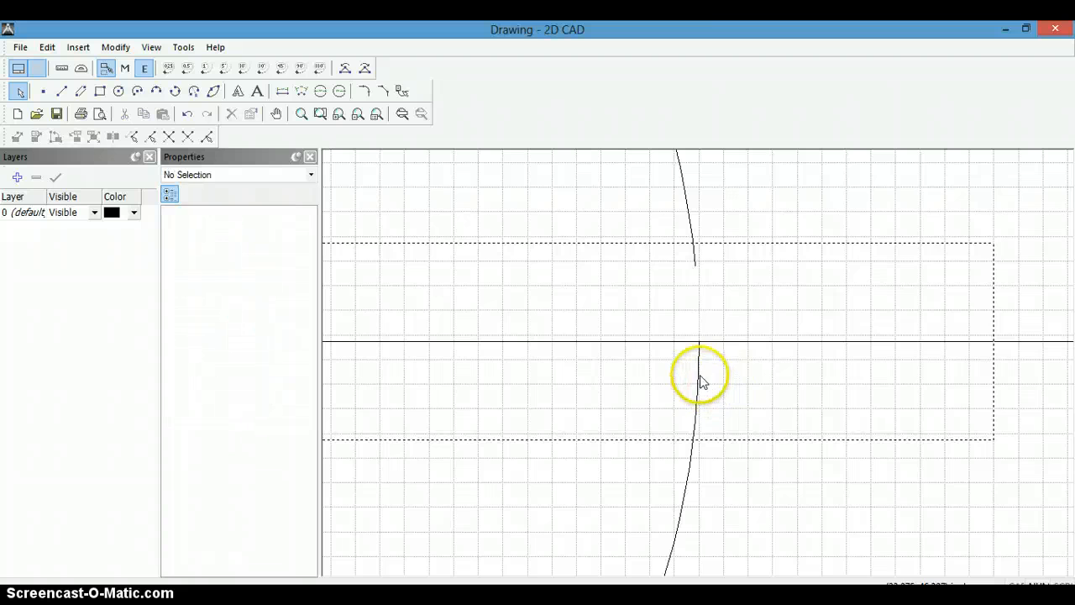
mouse_move(403, 336)
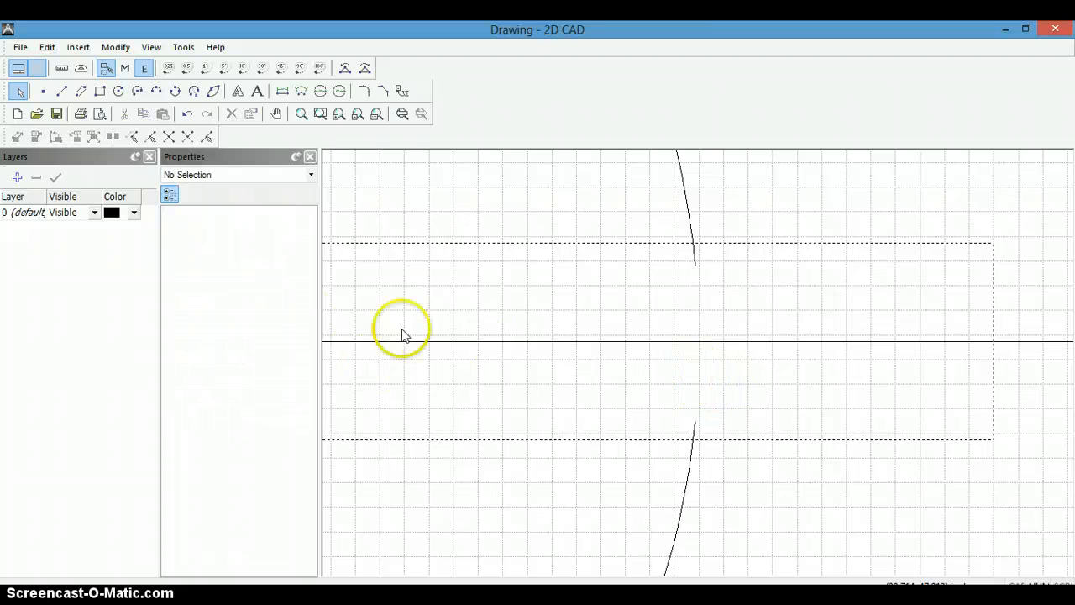
mouse_move(170, 136)
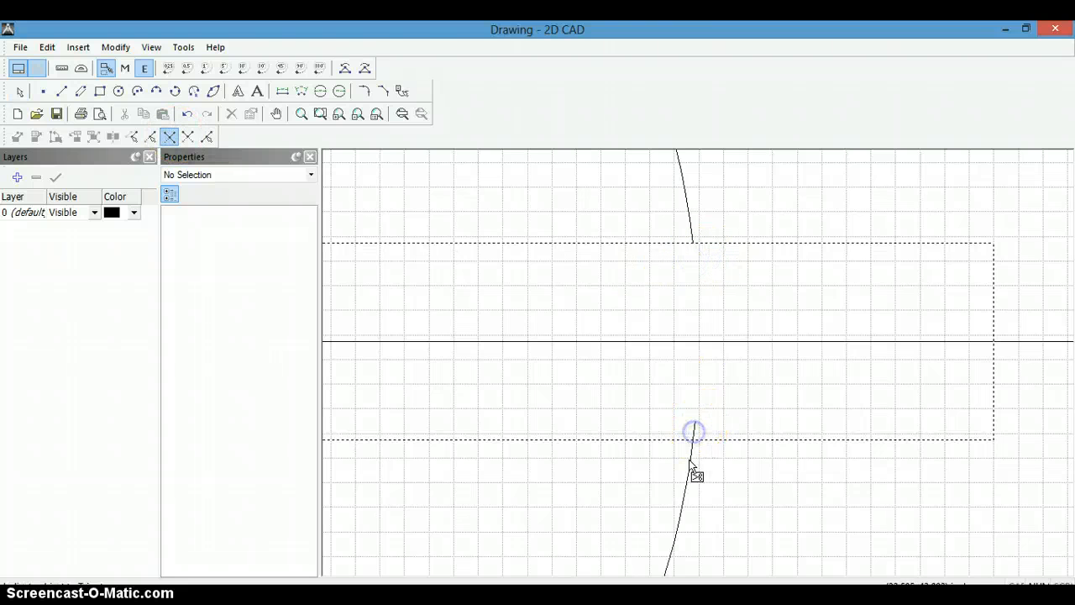
click(695, 431)
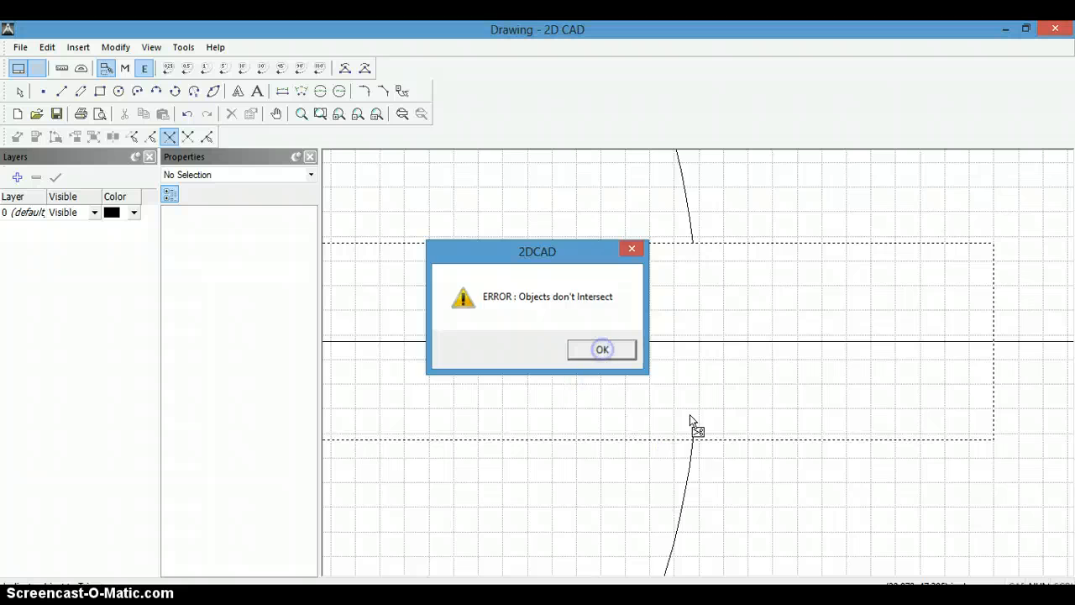
click(602, 348)
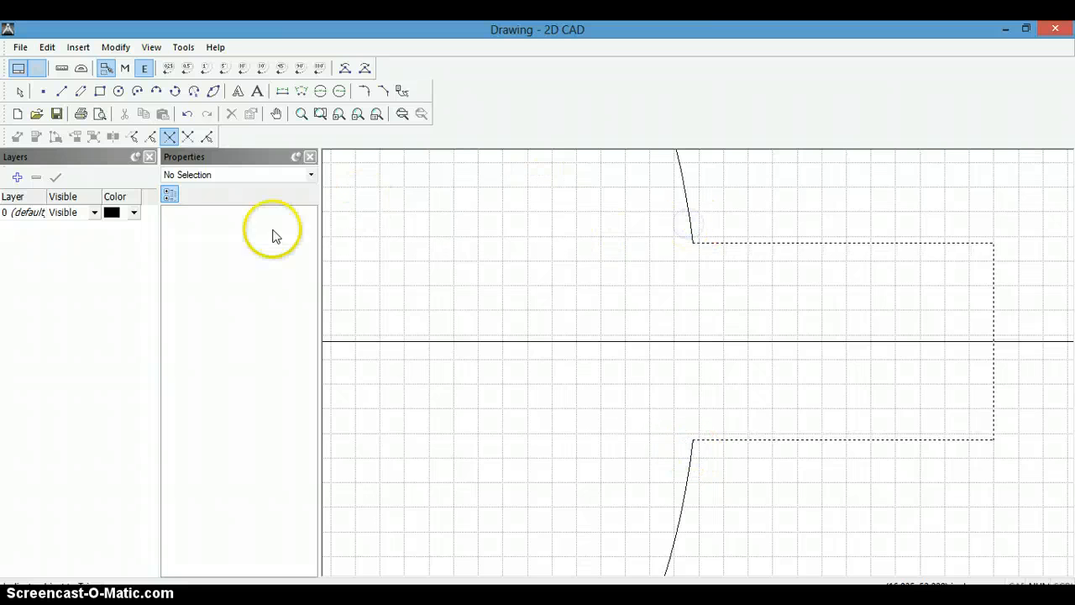
click(300, 114)
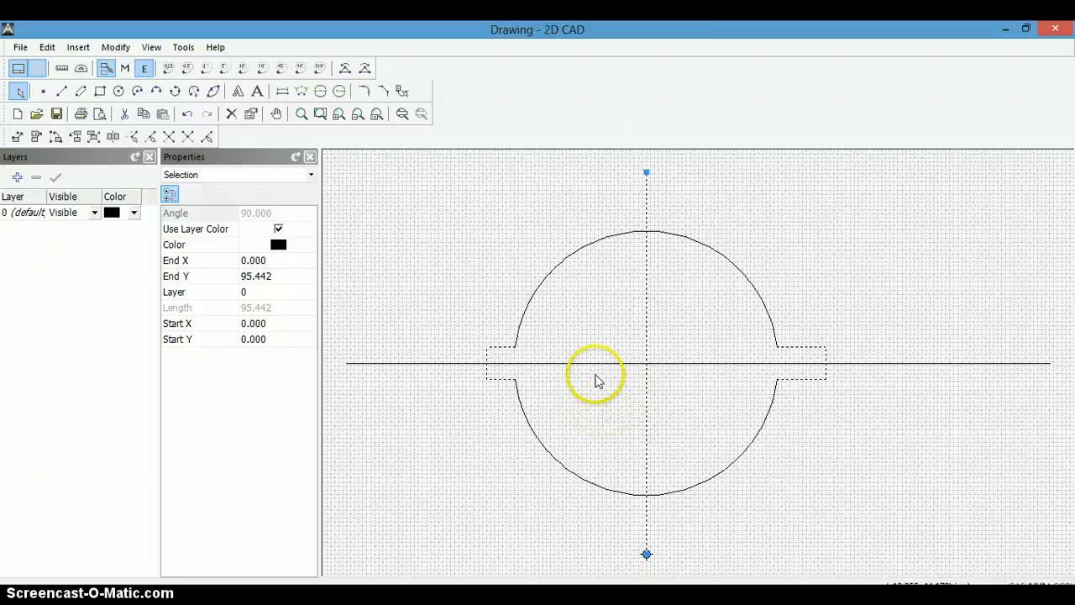
mouse_move(586, 380)
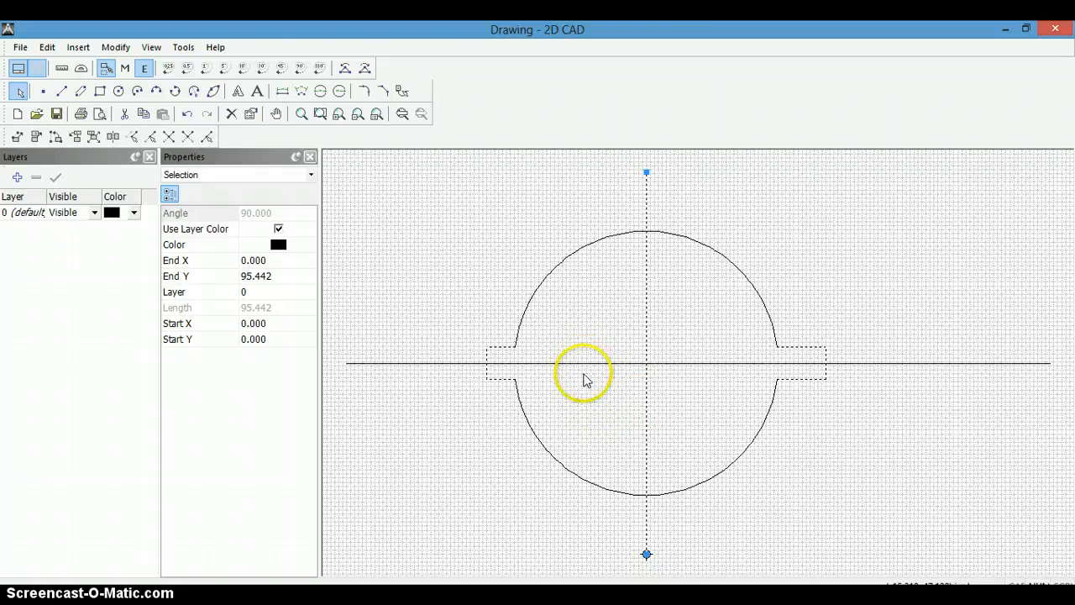
- Add the horizontal centre line to the selection and delete both lines
click(702, 363)
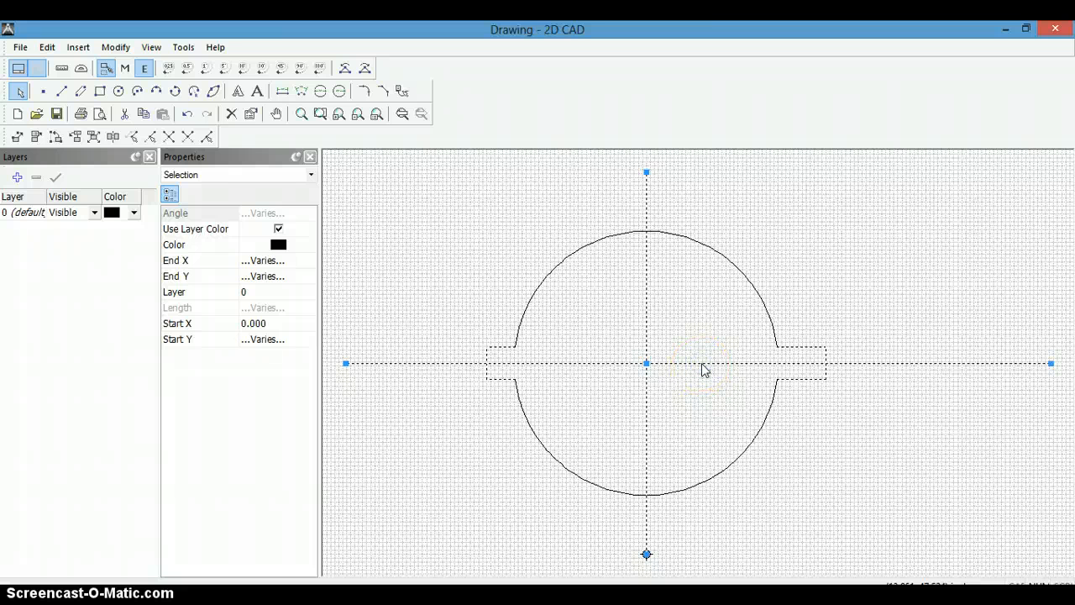
click(75, 136)
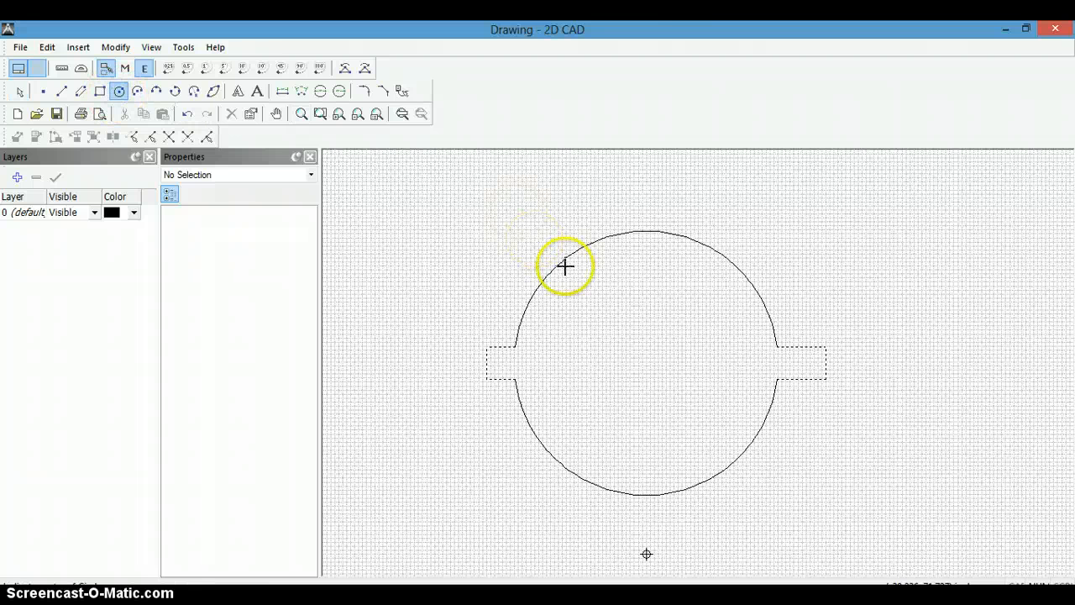
mouse_move(746, 235)
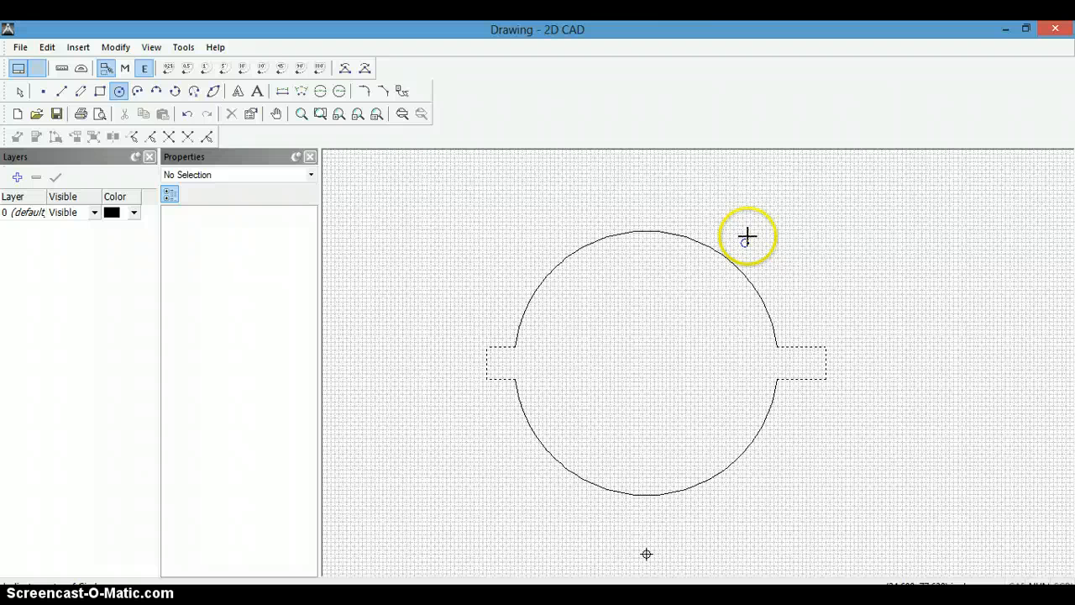
- Draw a 58-inch diameter circle snapped to the ring's arc centre
right_click(746, 235)
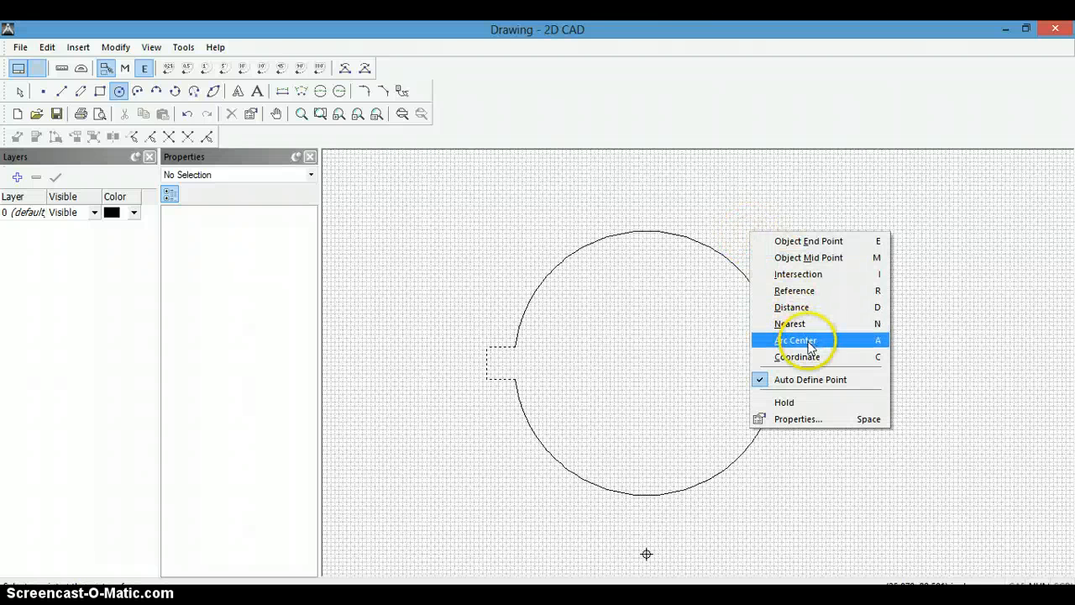
mouse_move(809, 340)
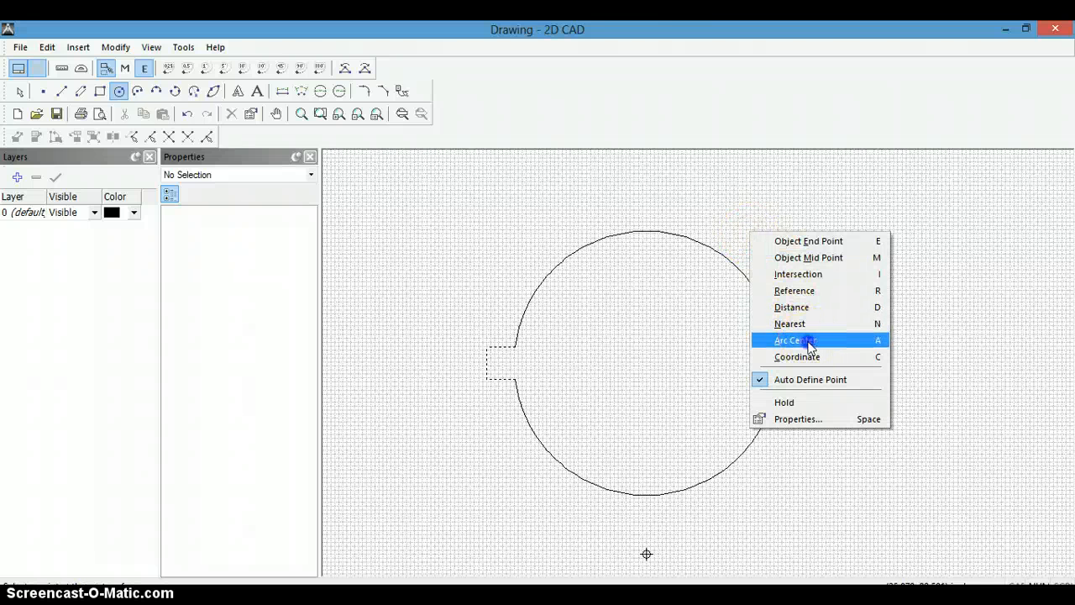
click(794, 339)
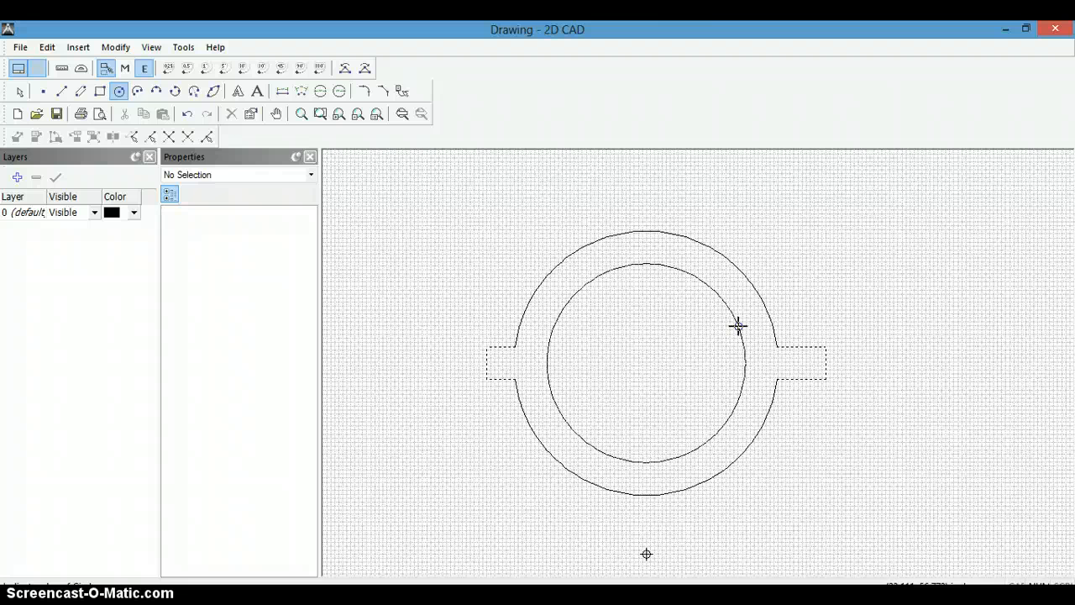
right_click(737, 326)
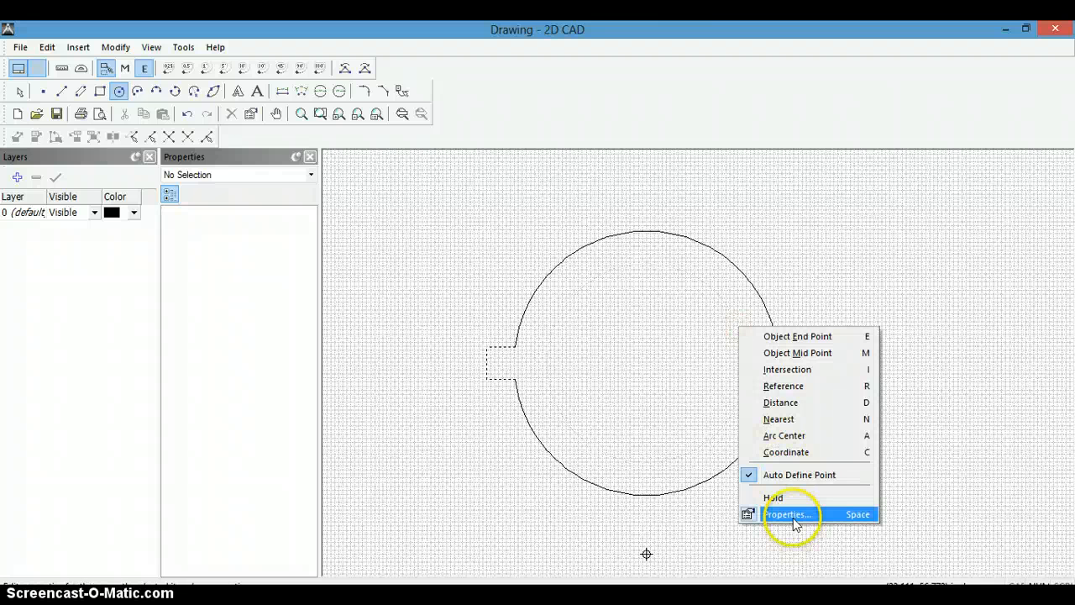
click(787, 514)
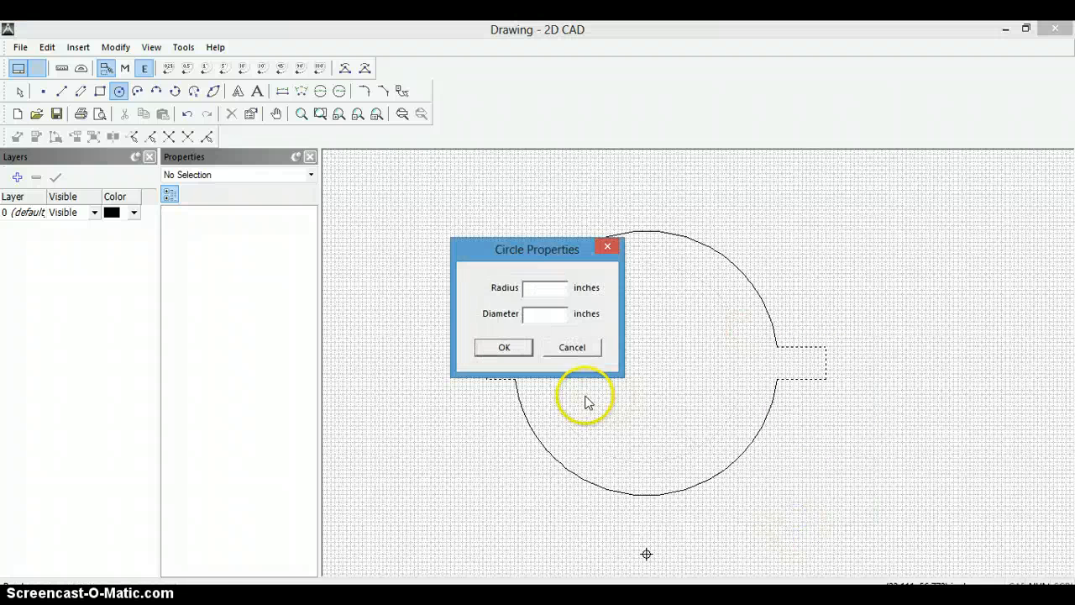
mouse_move(512, 378)
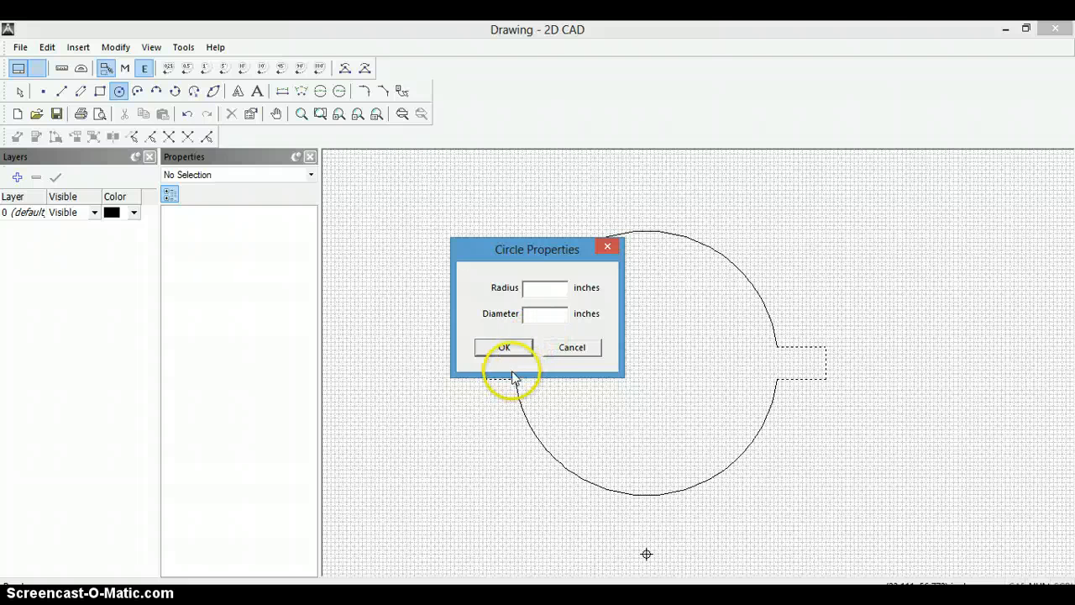
text(58)
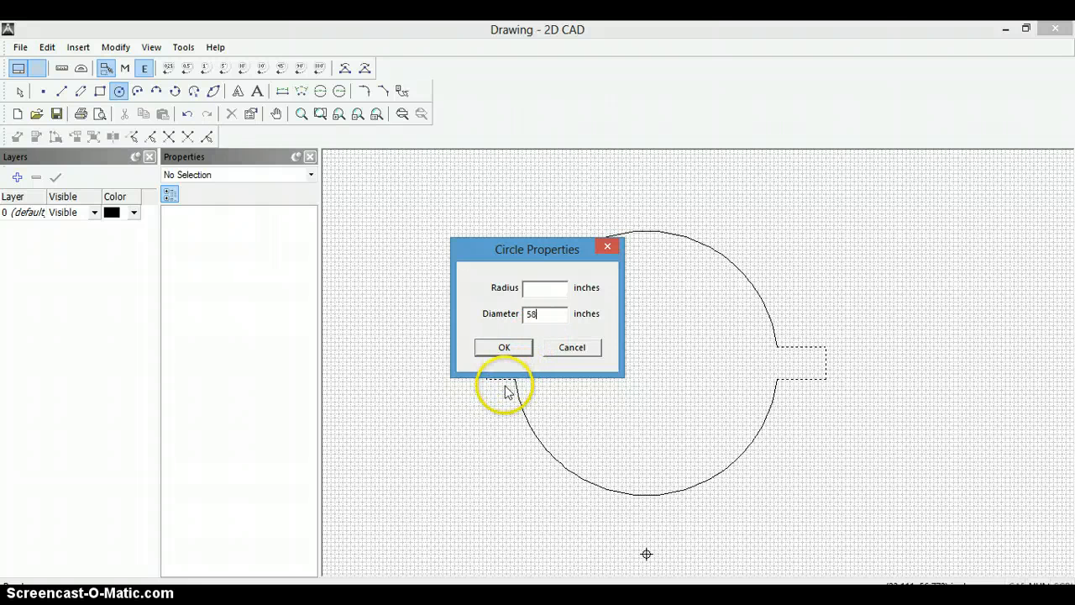
click(503, 347)
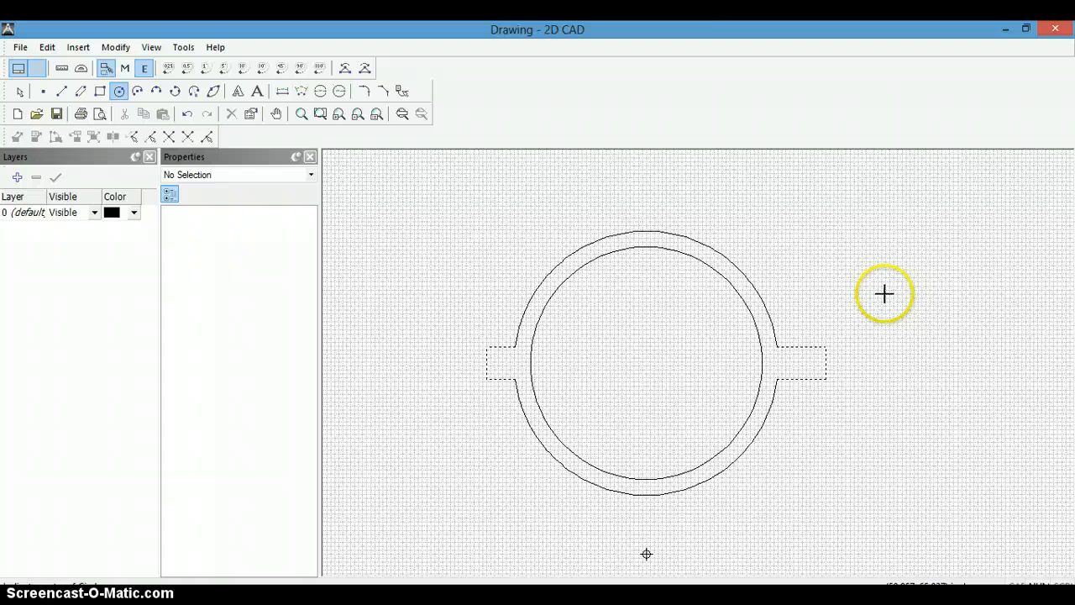
mouse_move(19, 42)
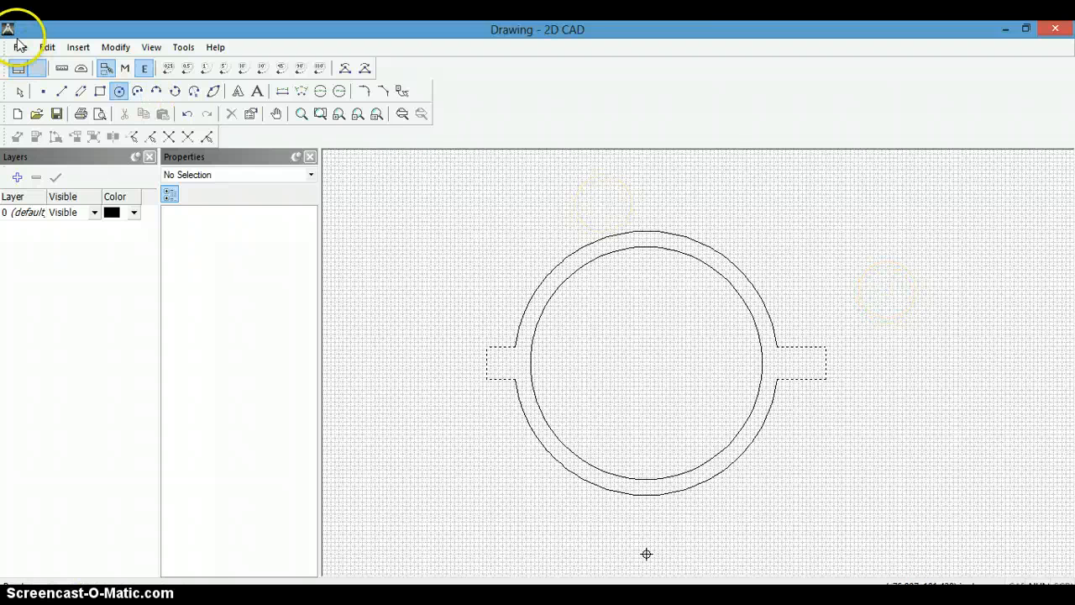
- Save the ring drawing as Sample Ring.dwg in the Romanetto's Welding folder
click(19, 47)
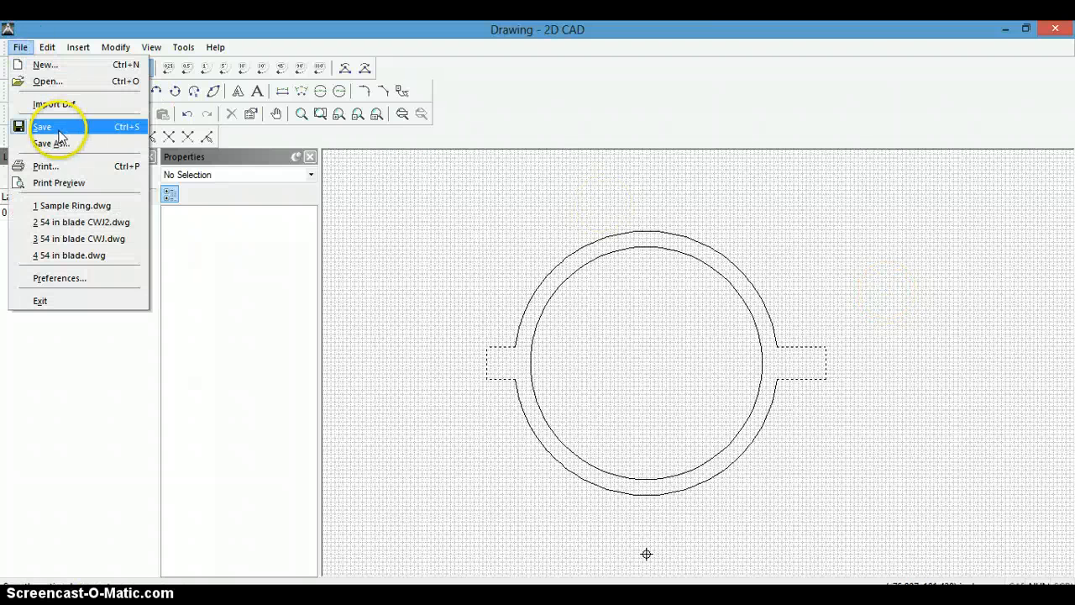
click(50, 143)
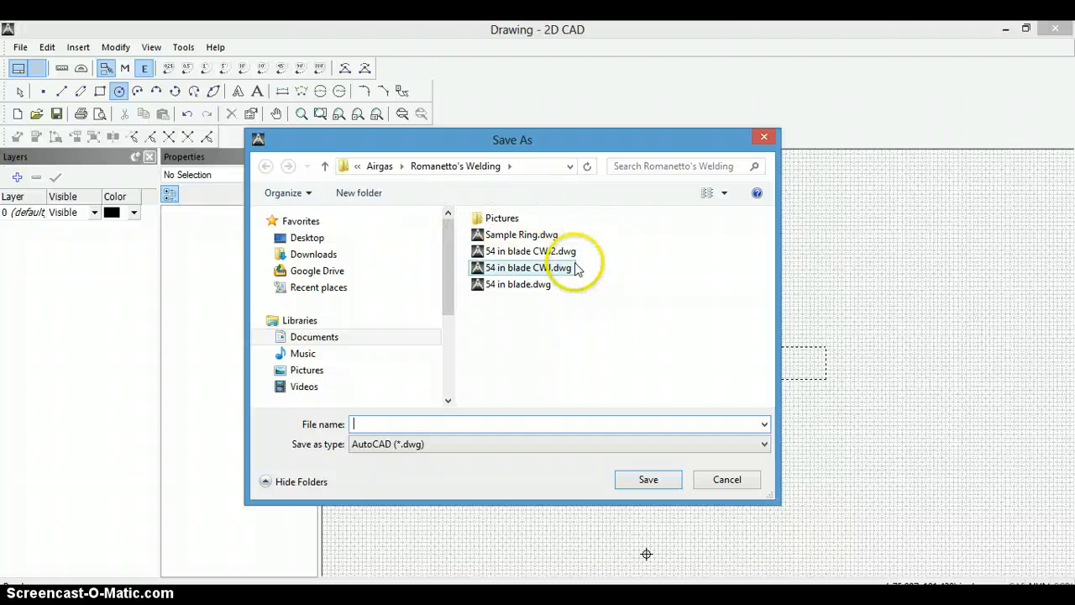
click(530, 251)
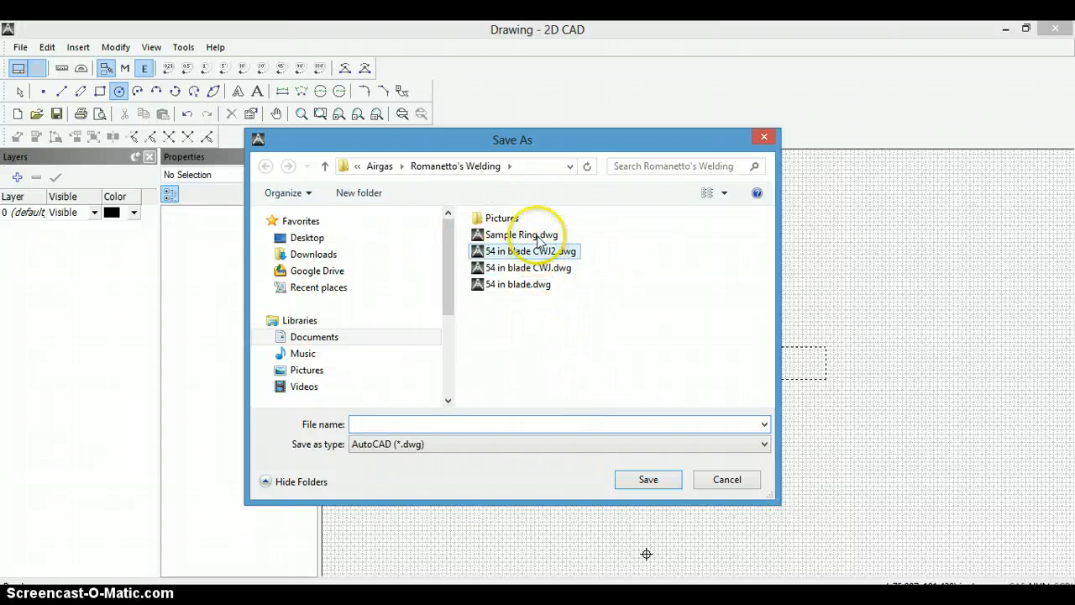
click(520, 235)
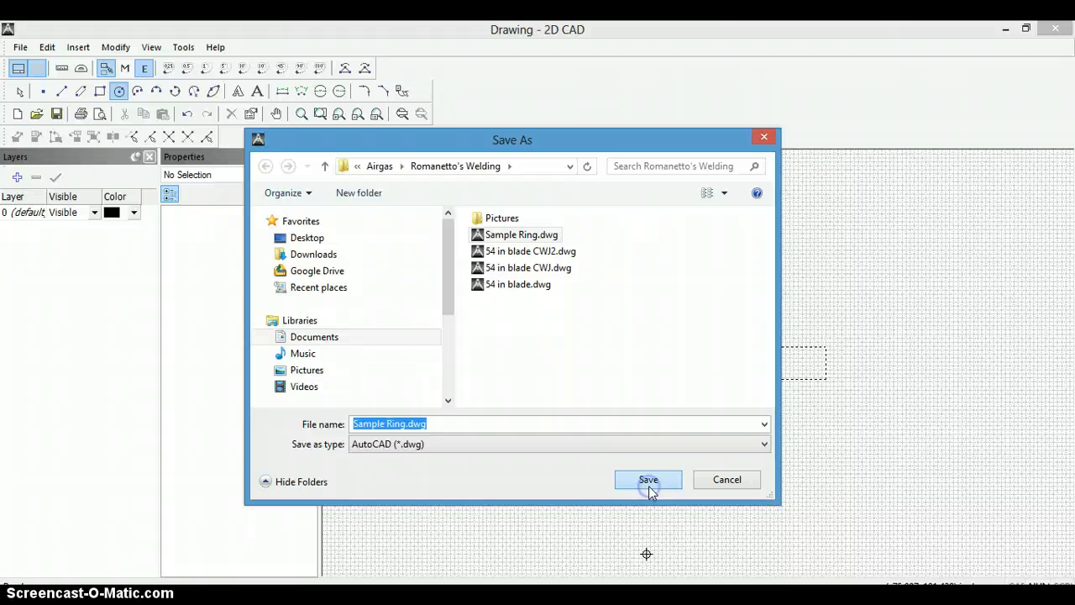
click(648, 479)
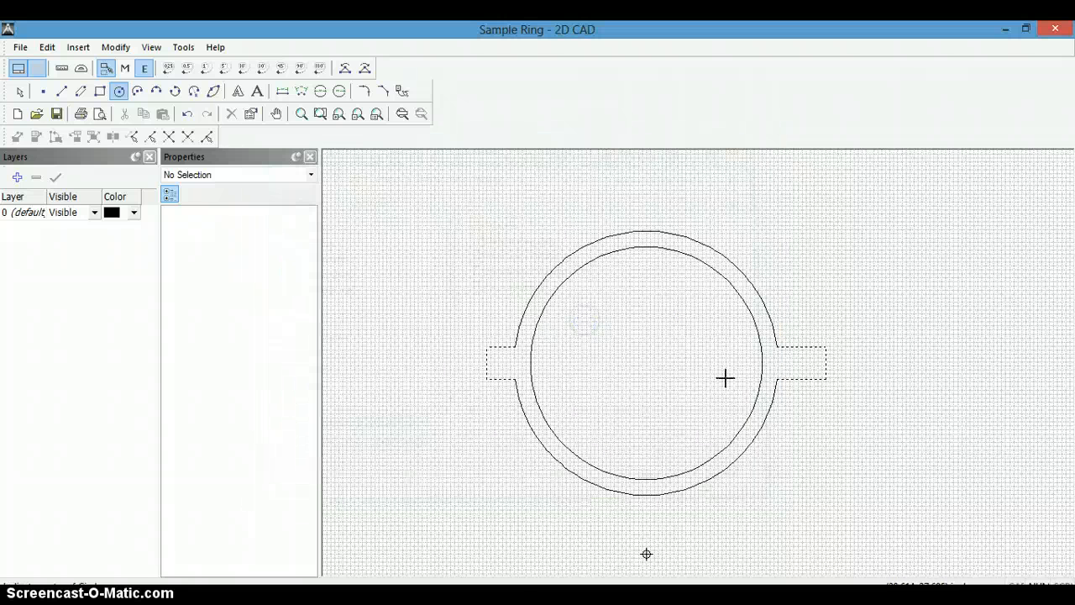
mouse_move(529, 423)
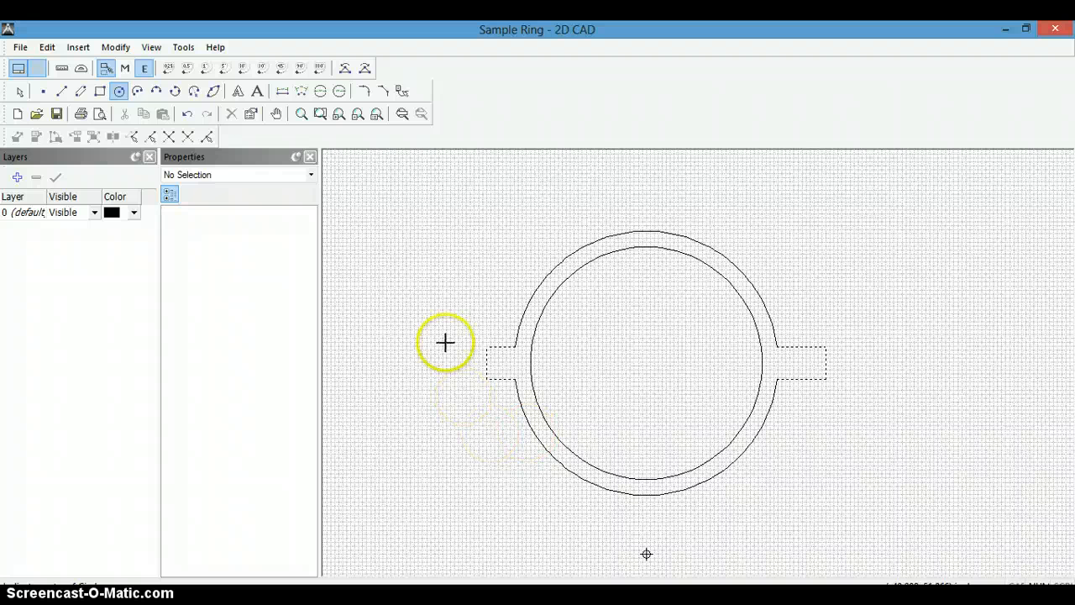
mouse_move(393, 249)
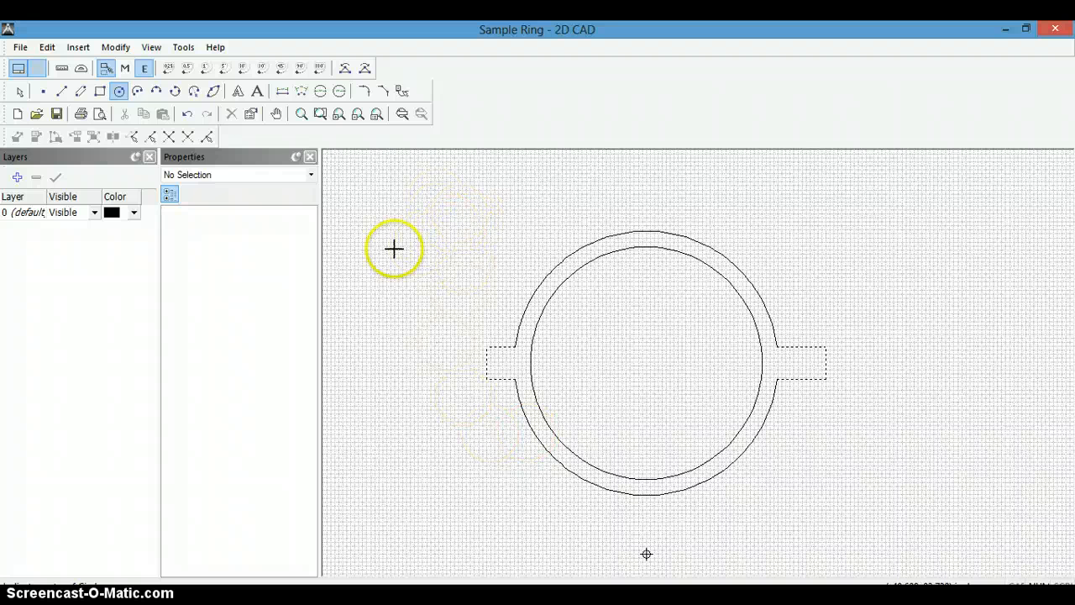